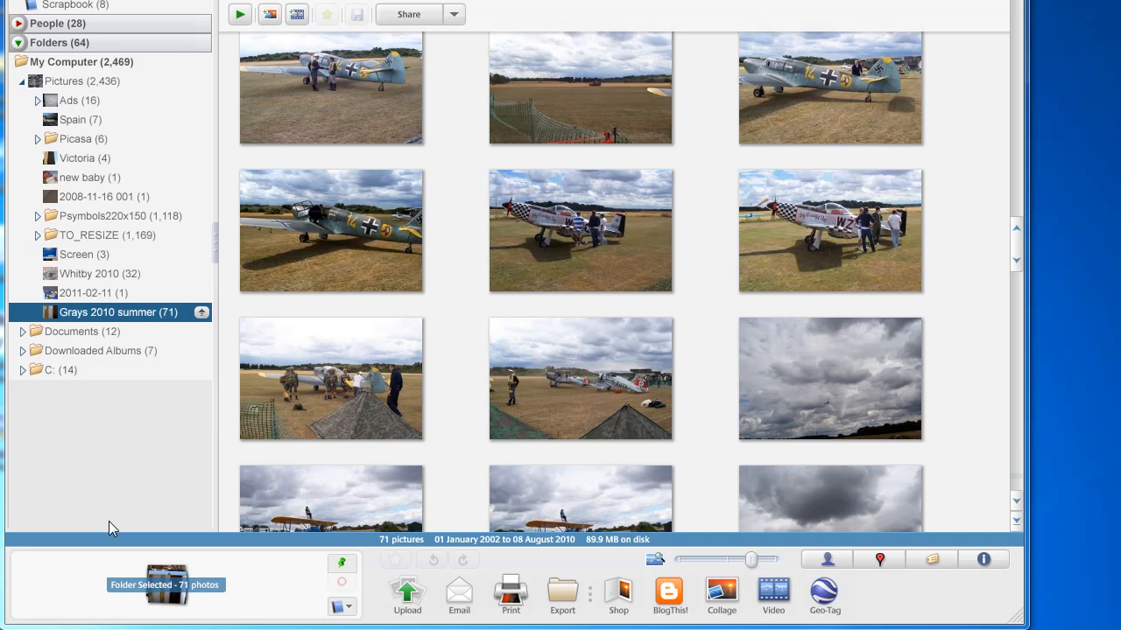
mouse_move(121, 451)
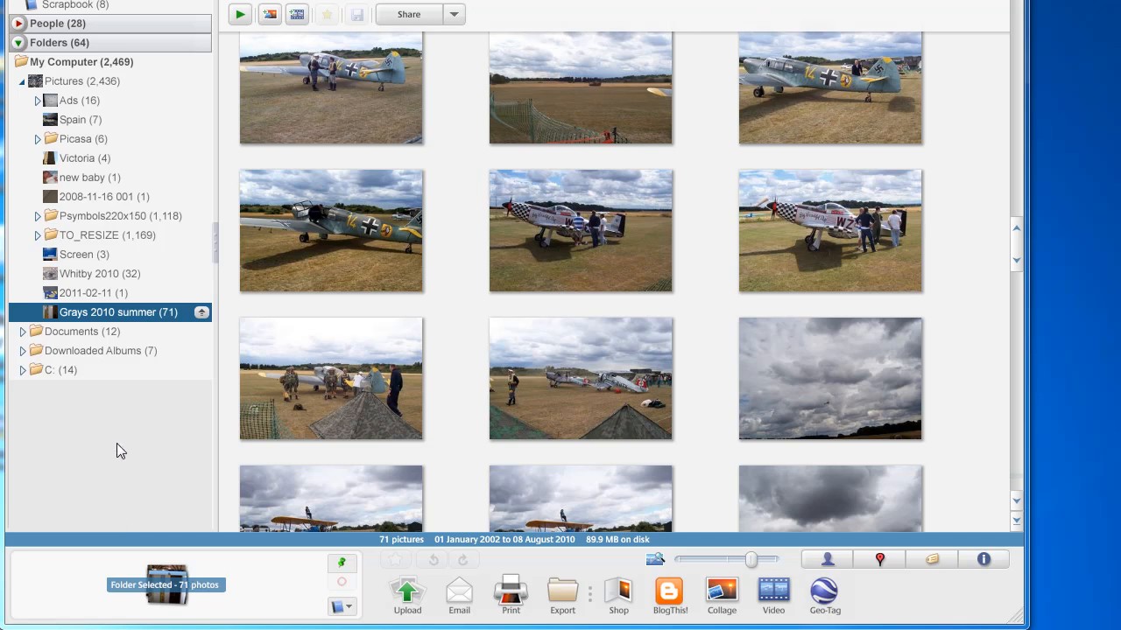
mouse_move(126, 438)
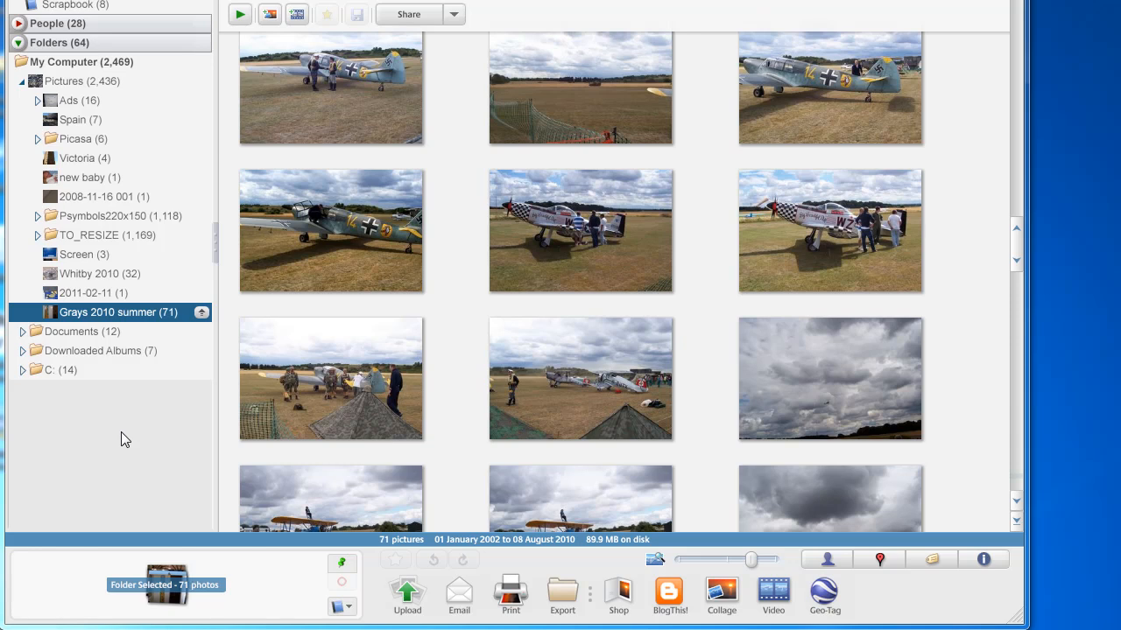
mouse_move(128, 431)
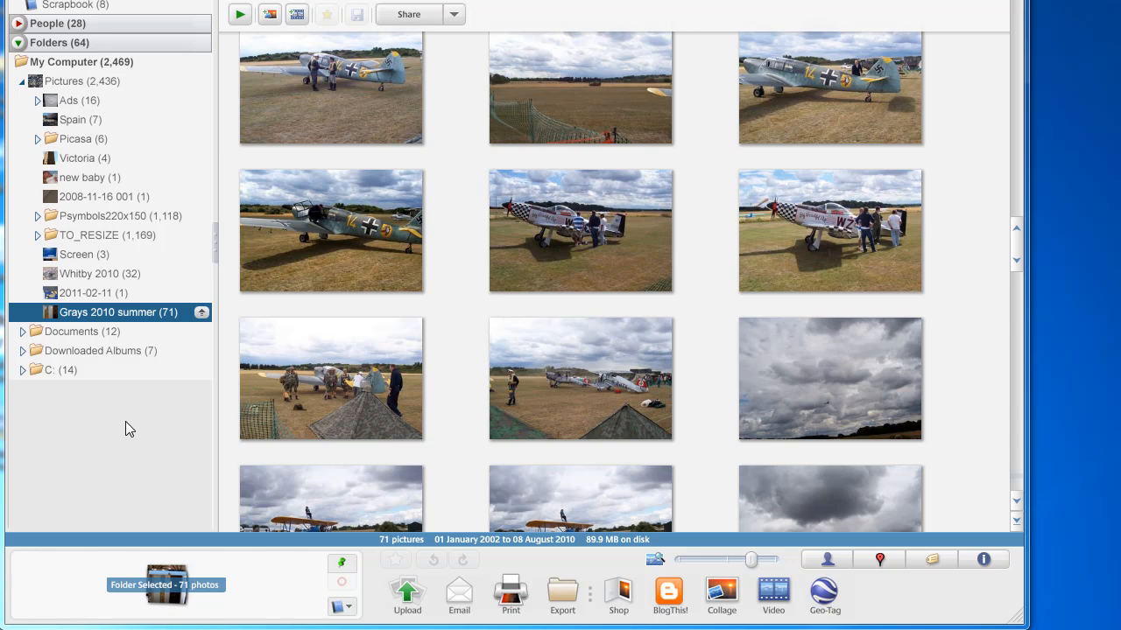
mouse_move(351, 249)
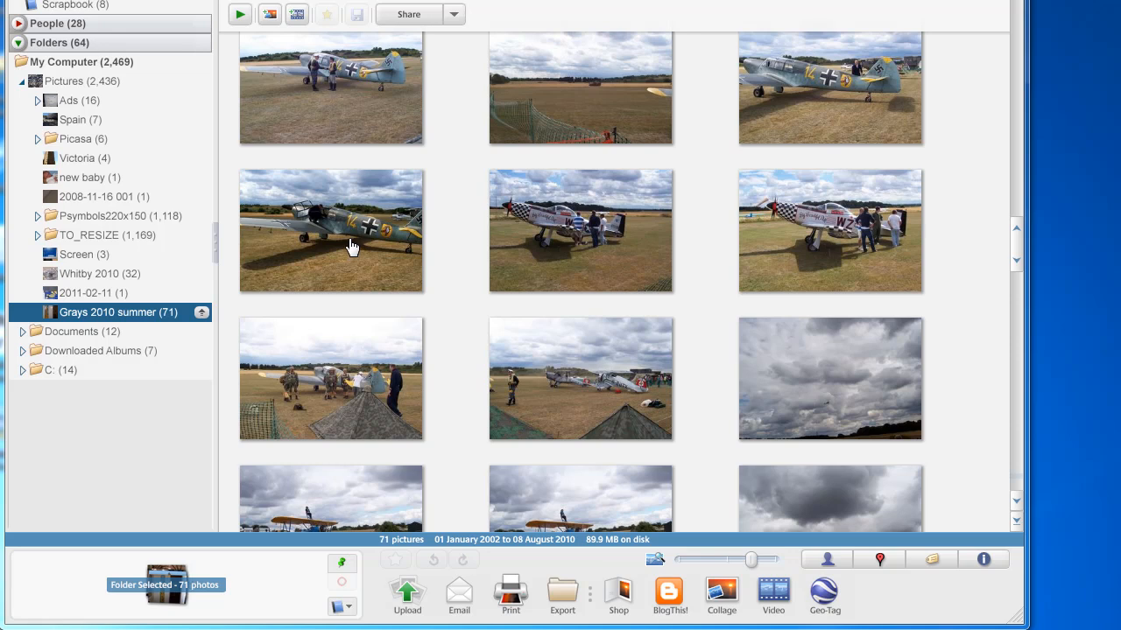
mouse_move(577, 290)
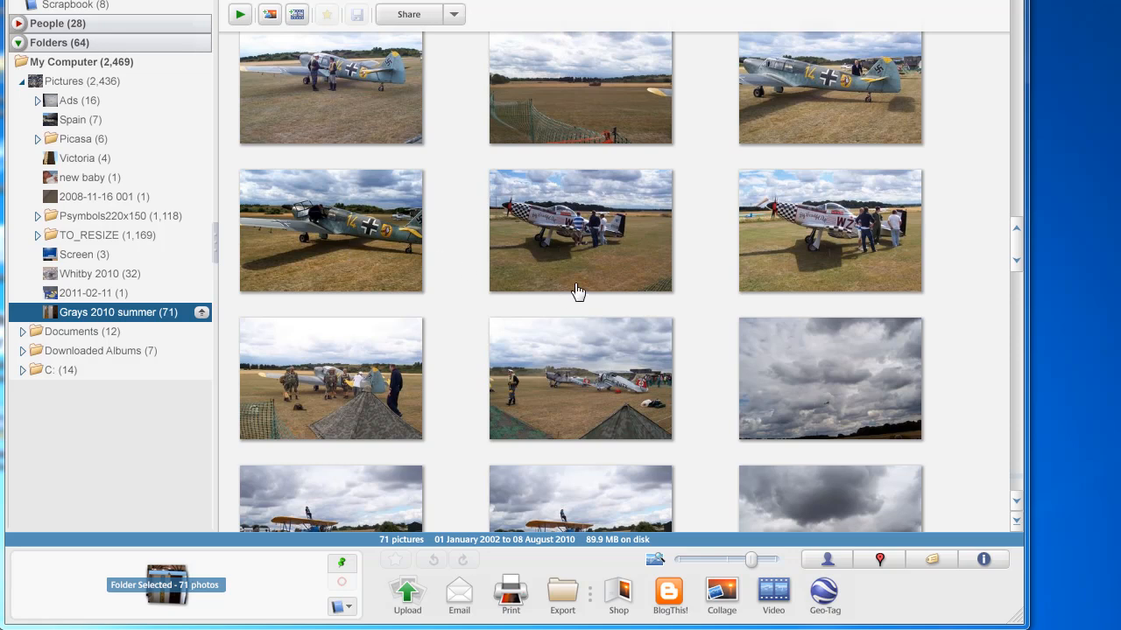
mouse_move(130, 443)
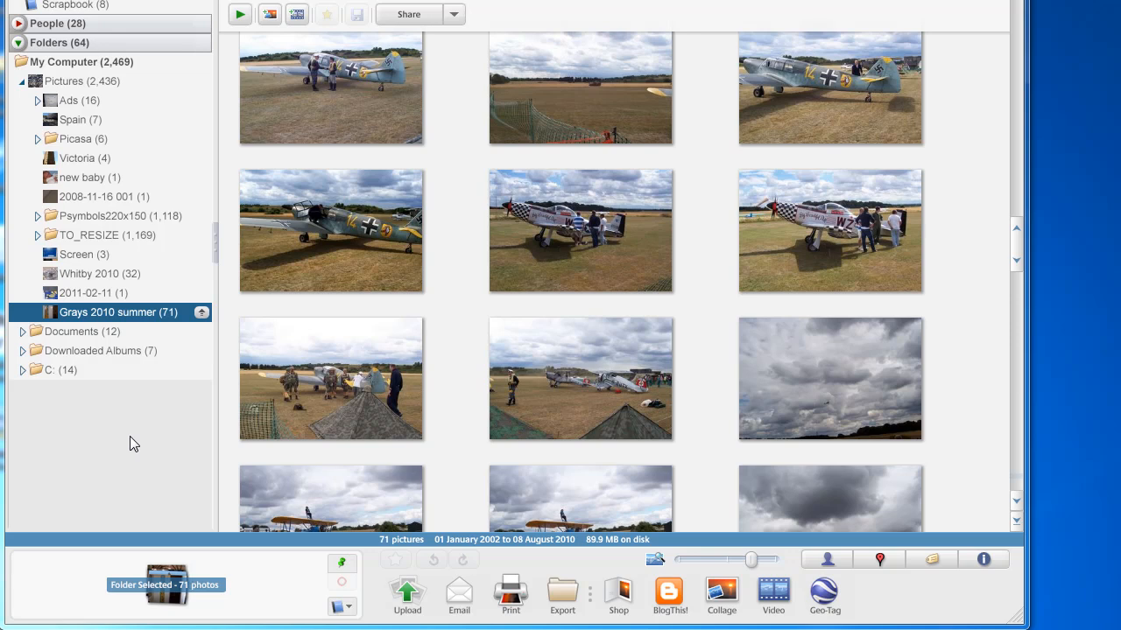
mouse_move(413, 221)
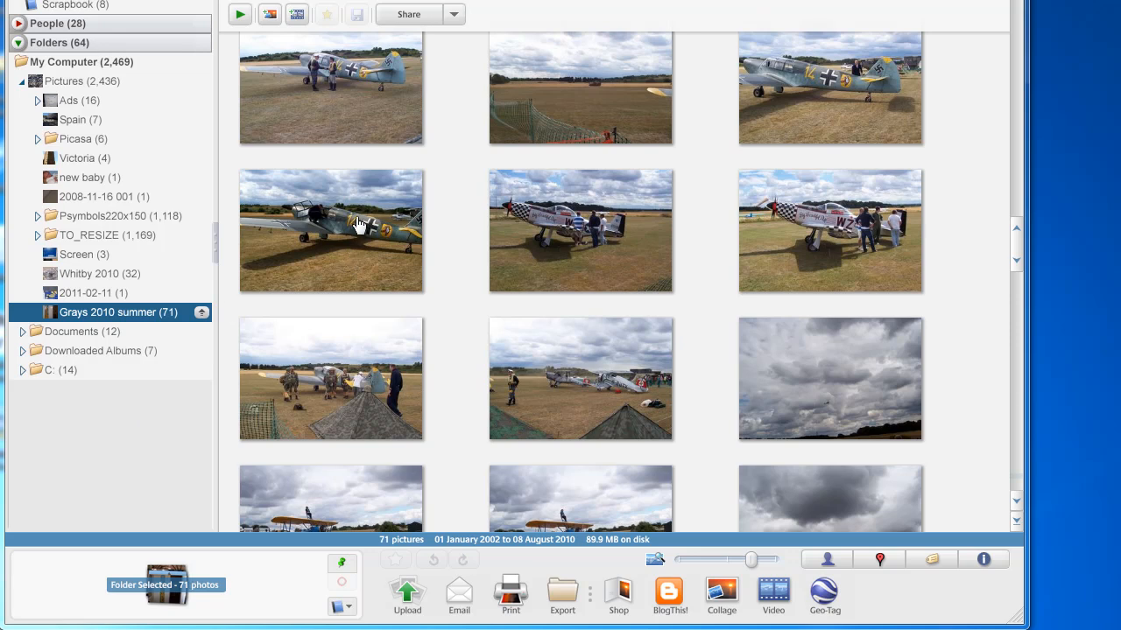
mouse_move(21, 385)
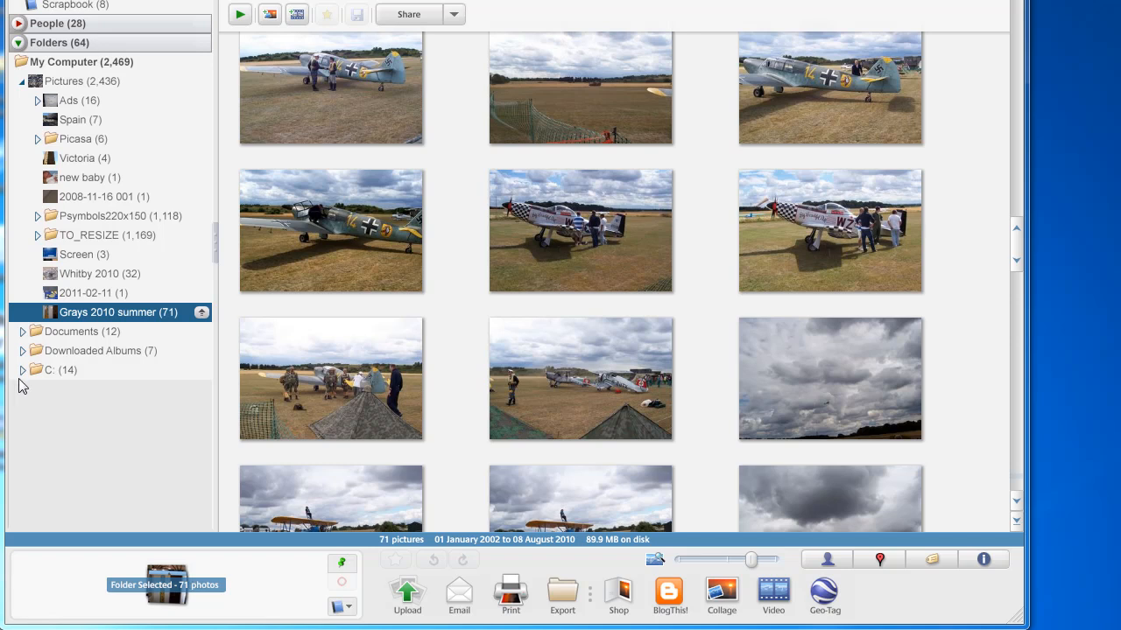
mouse_move(88, 319)
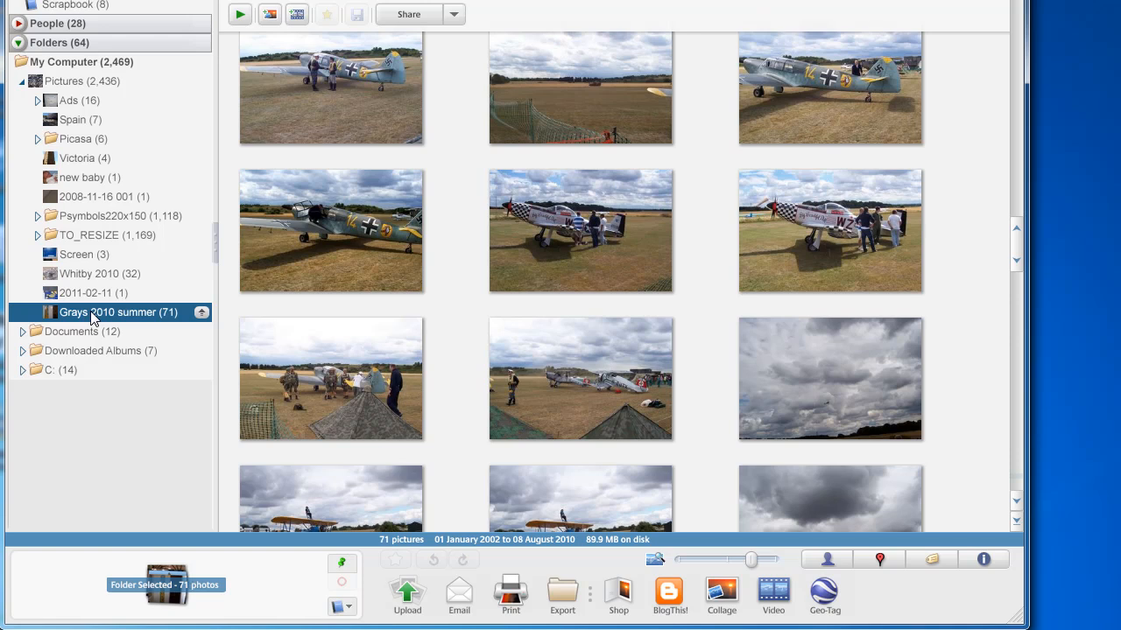
Hold the grey plane photo behind the green fence in the selection tray
scroll(down, 3)
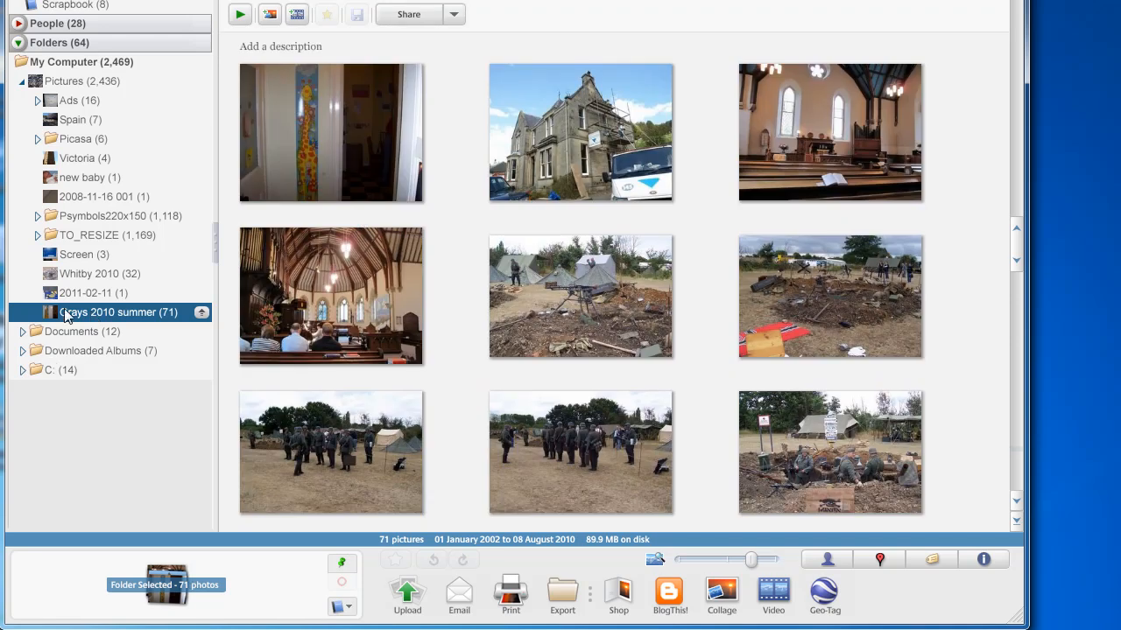
scroll(down, 3)
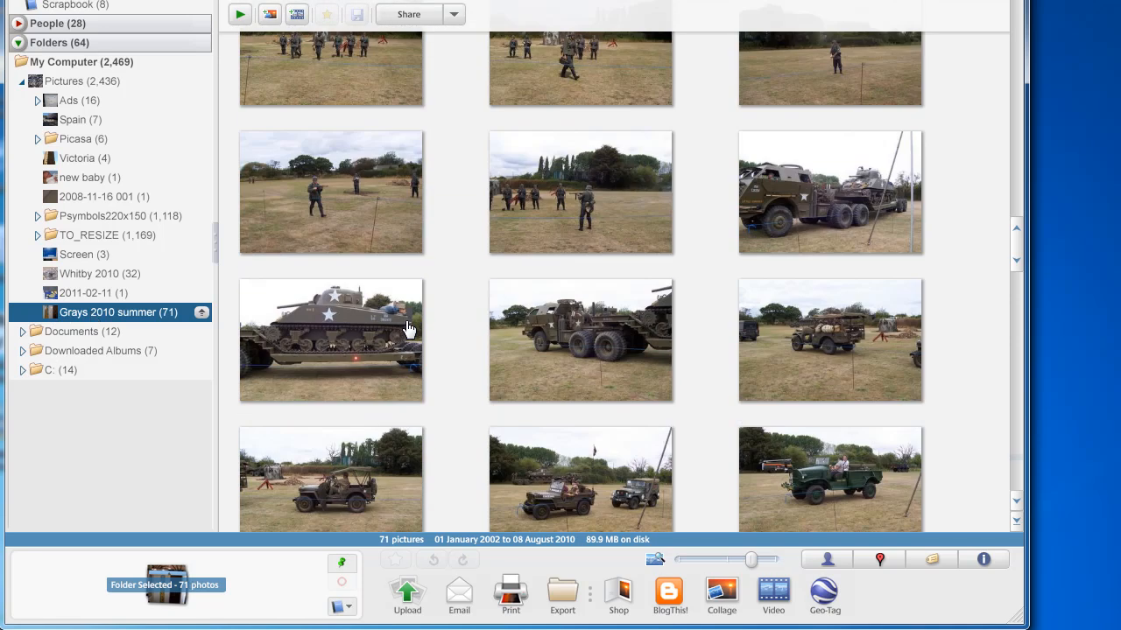
scroll(down, 3)
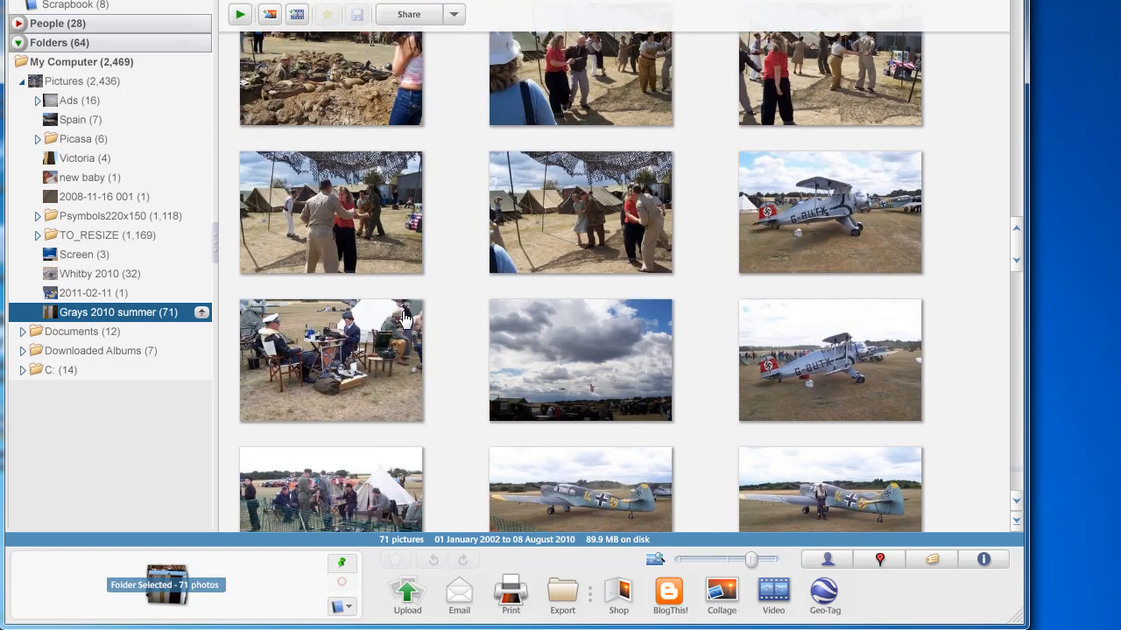
scroll(down, 3)
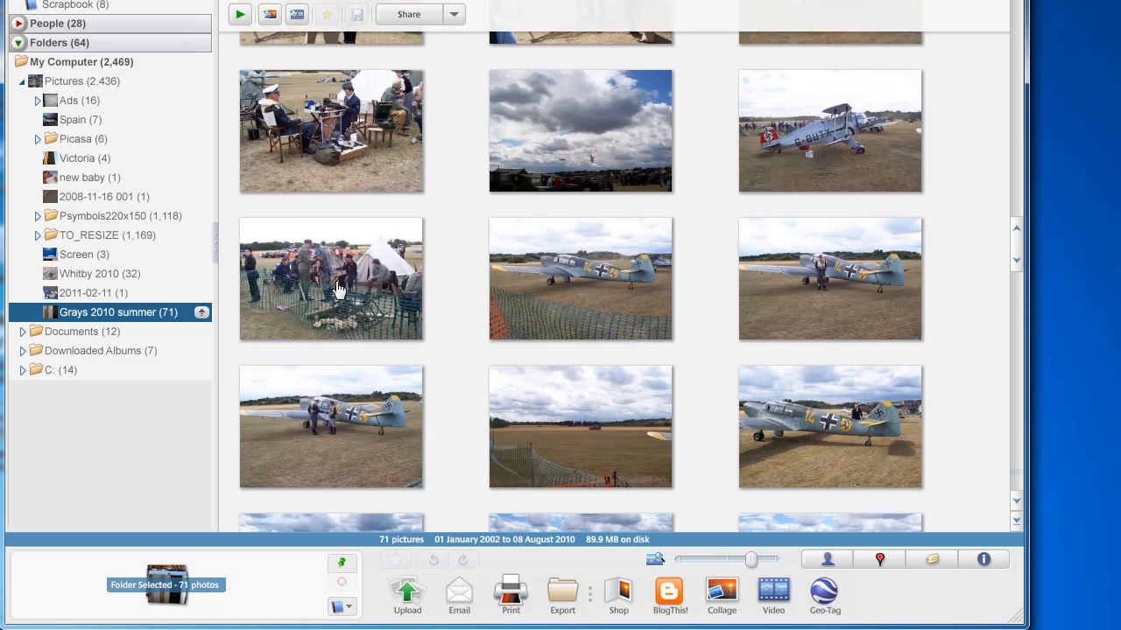
click(580, 279)
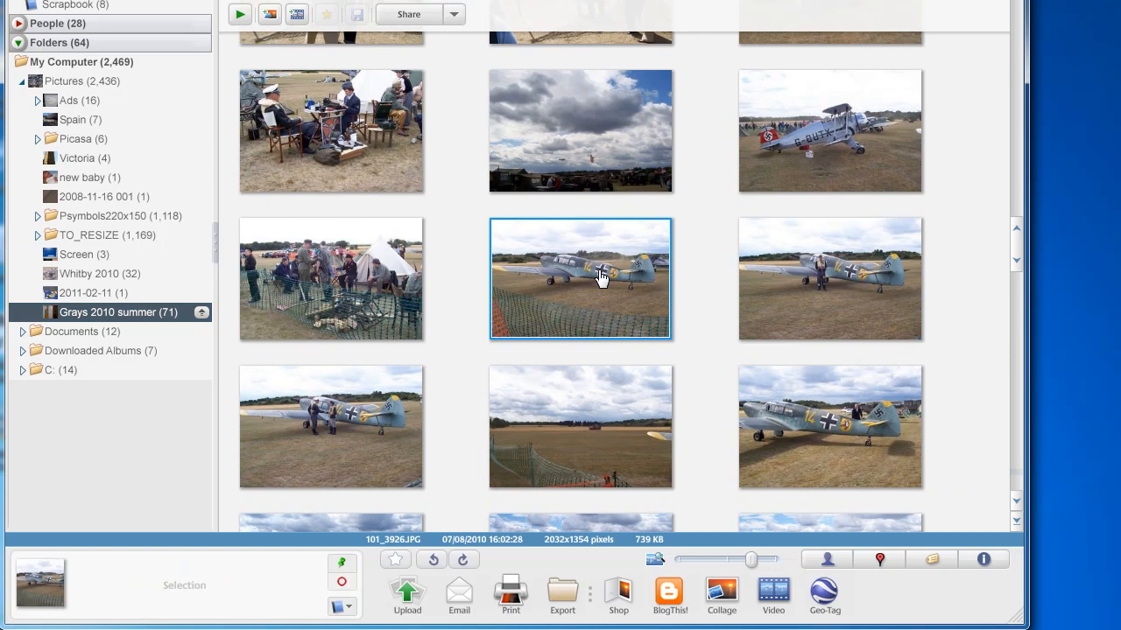
mouse_move(613, 278)
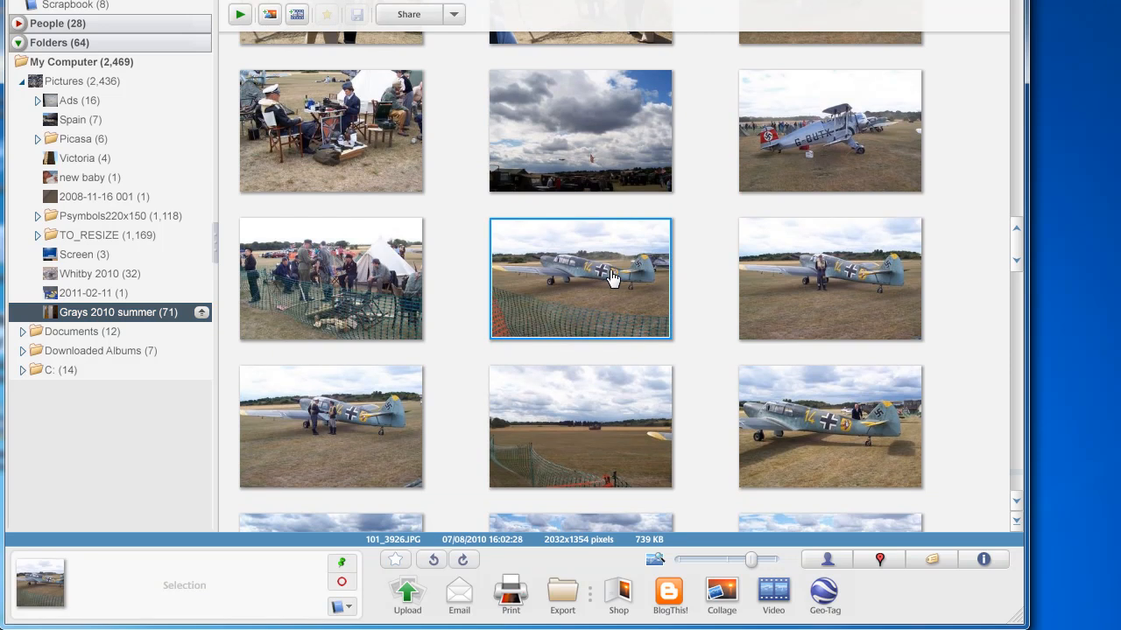
mouse_move(498, 361)
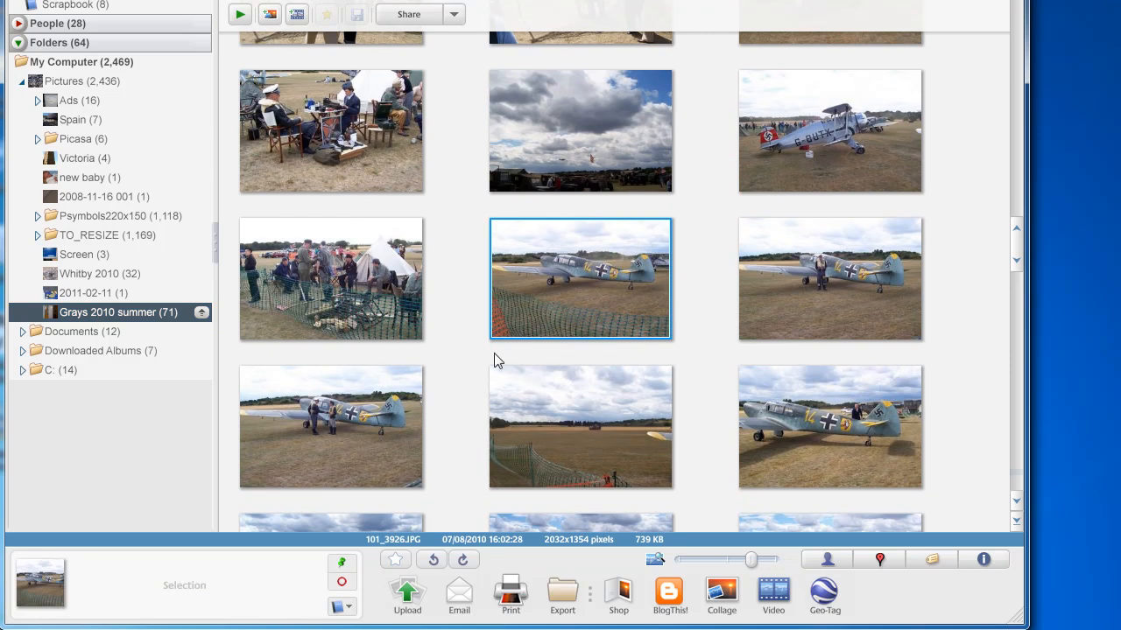
mouse_move(342, 568)
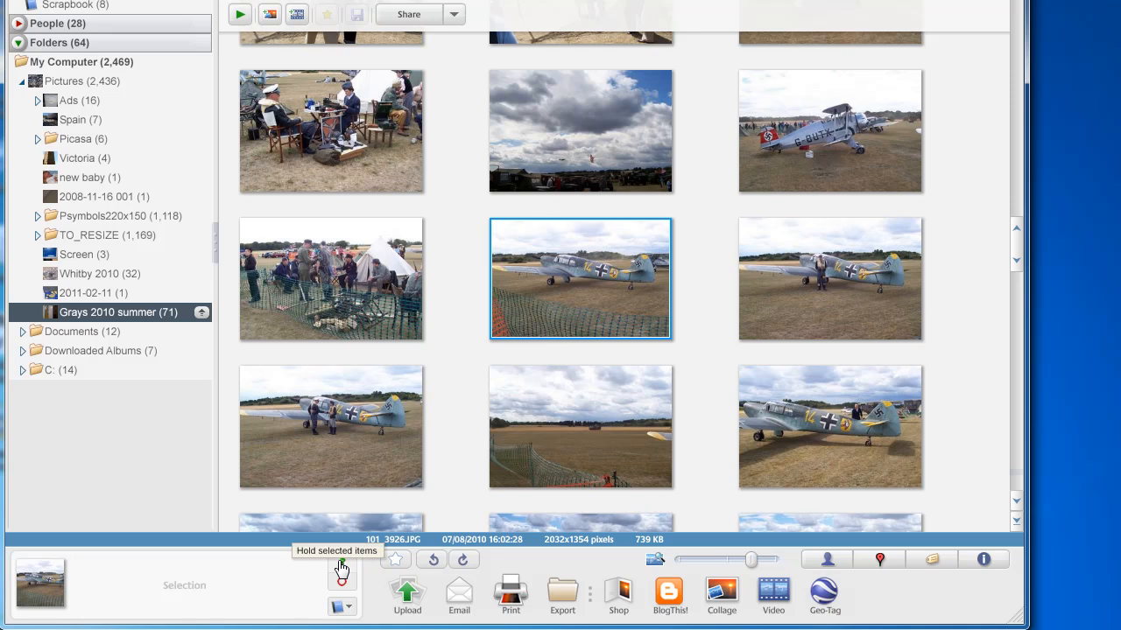
click(341, 564)
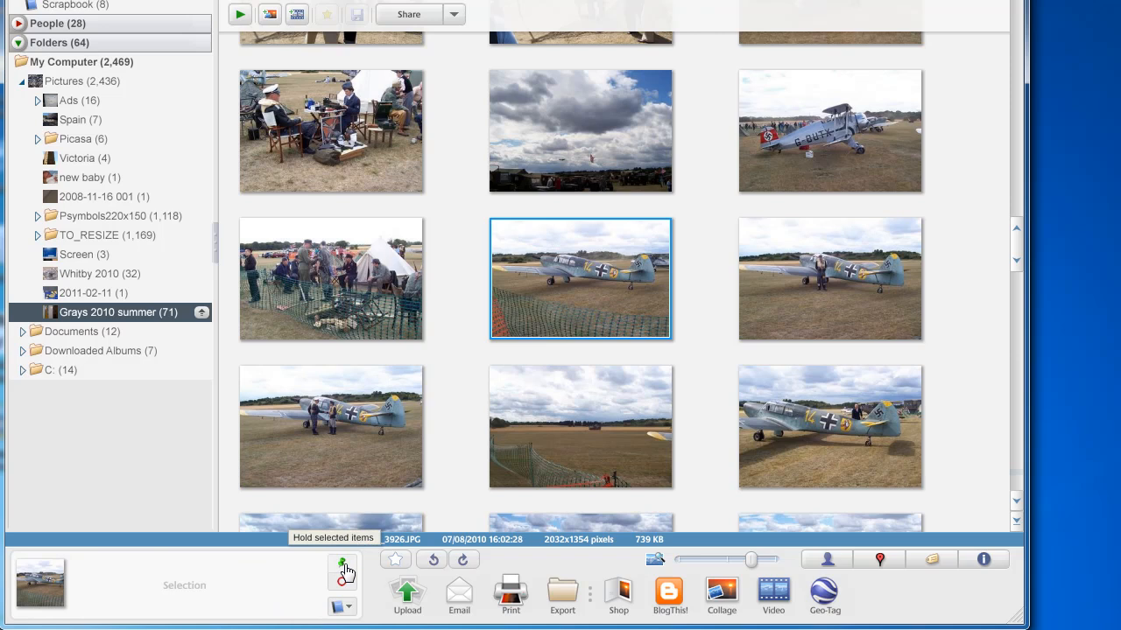
click(342, 567)
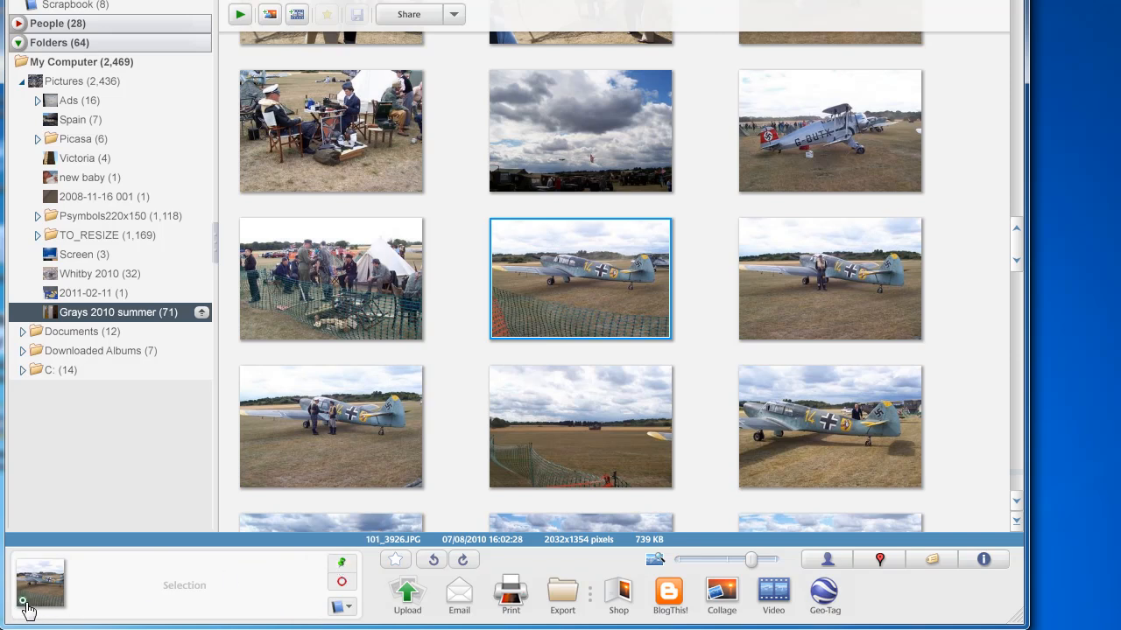
scroll(down, 3)
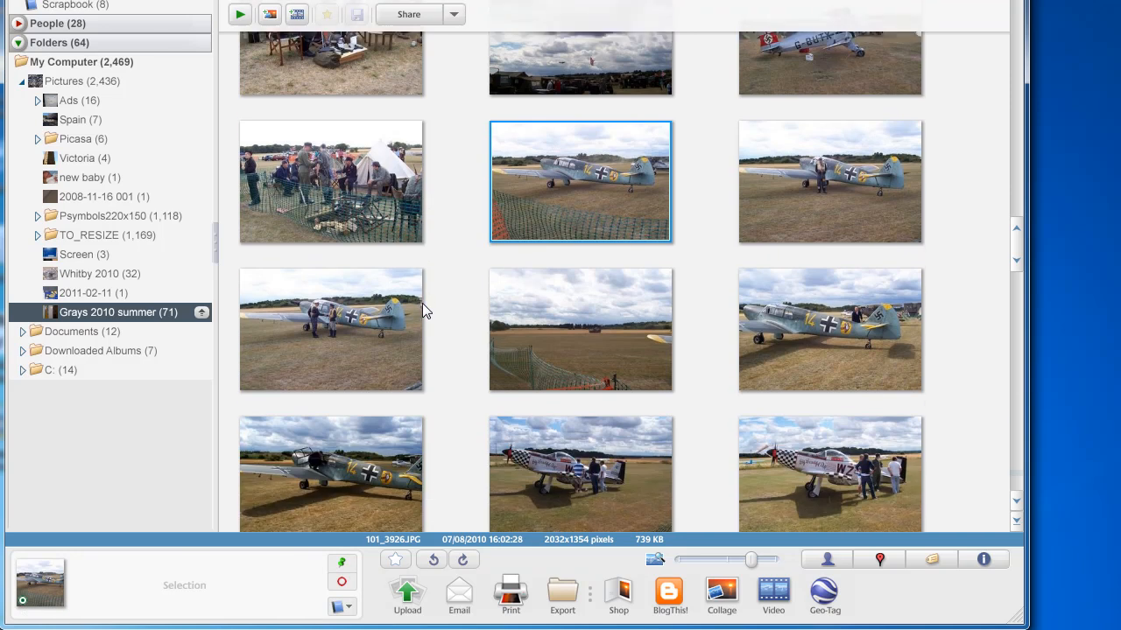
scroll(down, 3)
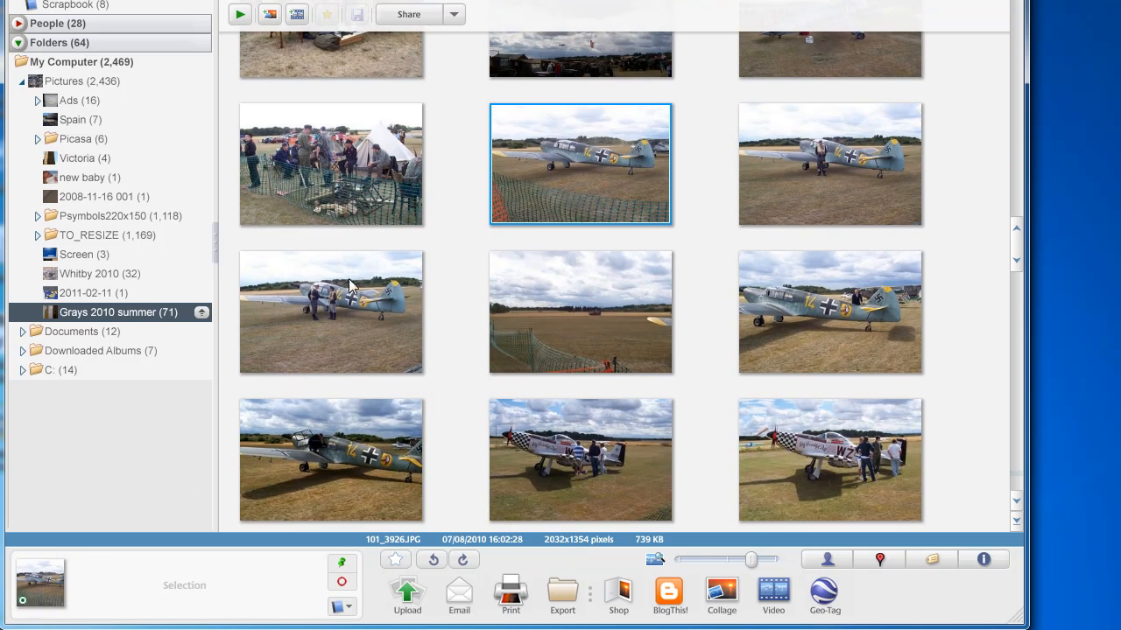
mouse_move(845, 310)
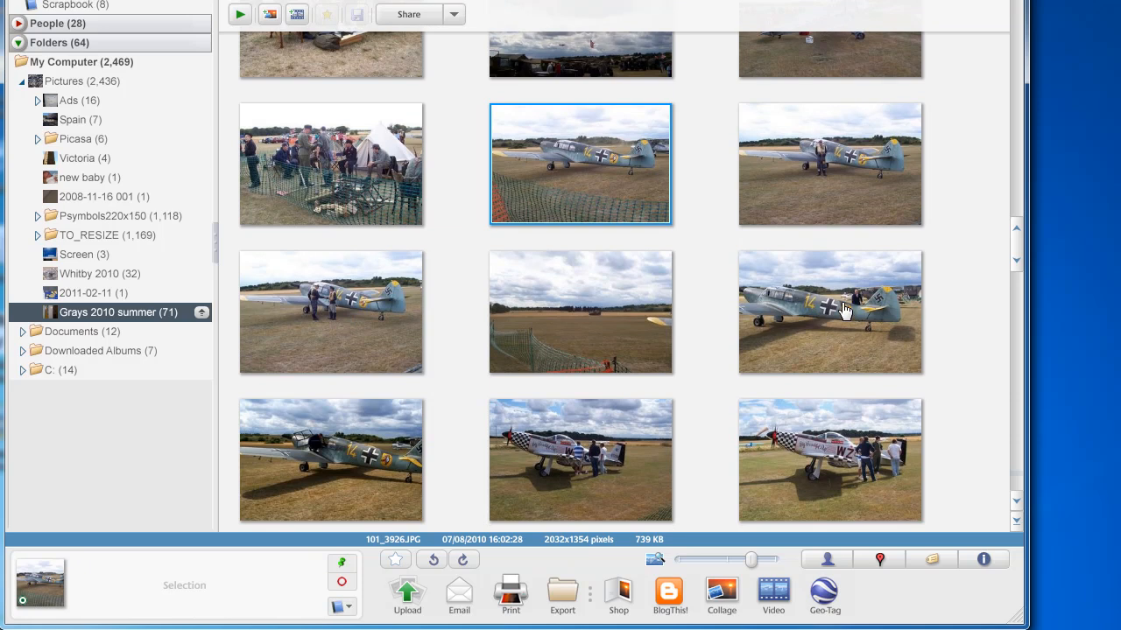
scroll(down, 3)
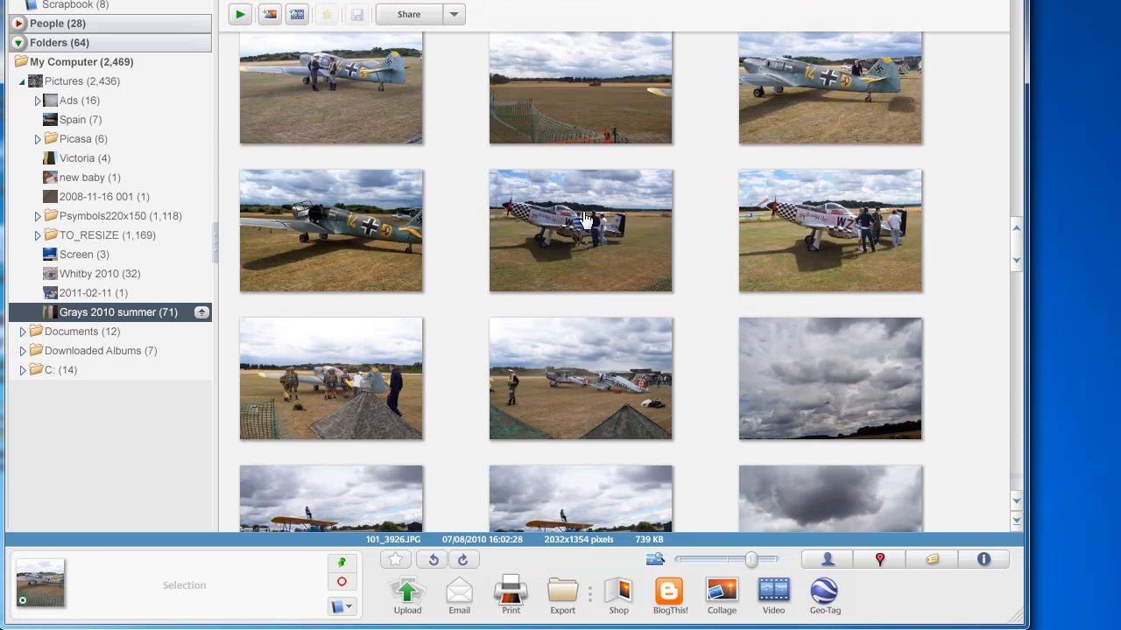
Add the checkered white plane and the plane beside the hangar to the held photos
click(582, 231)
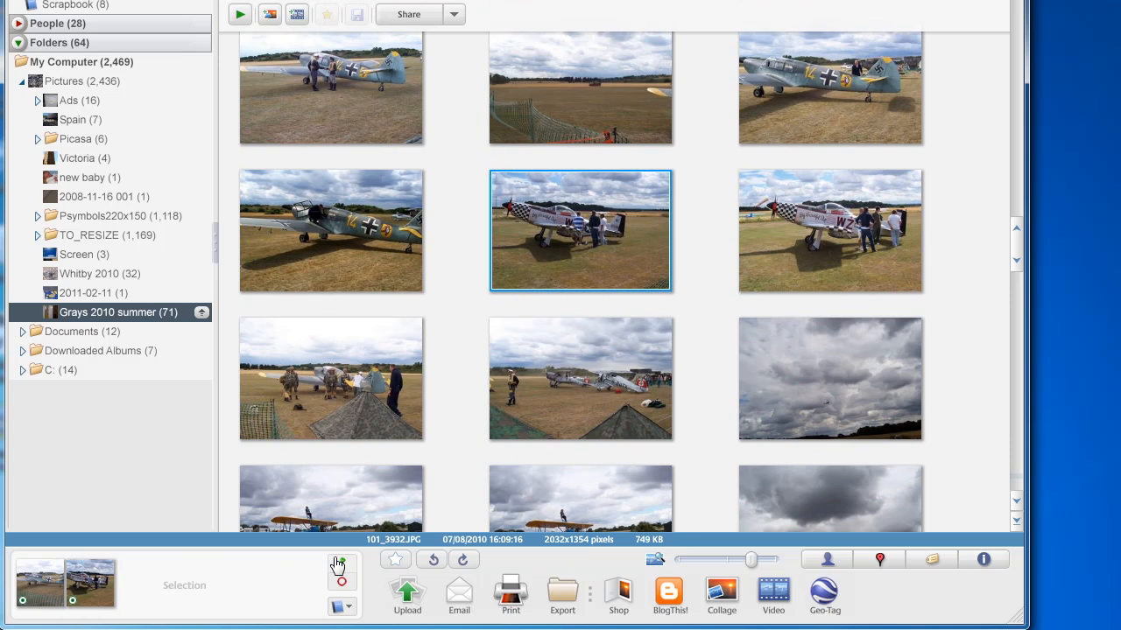
scroll(down, 3)
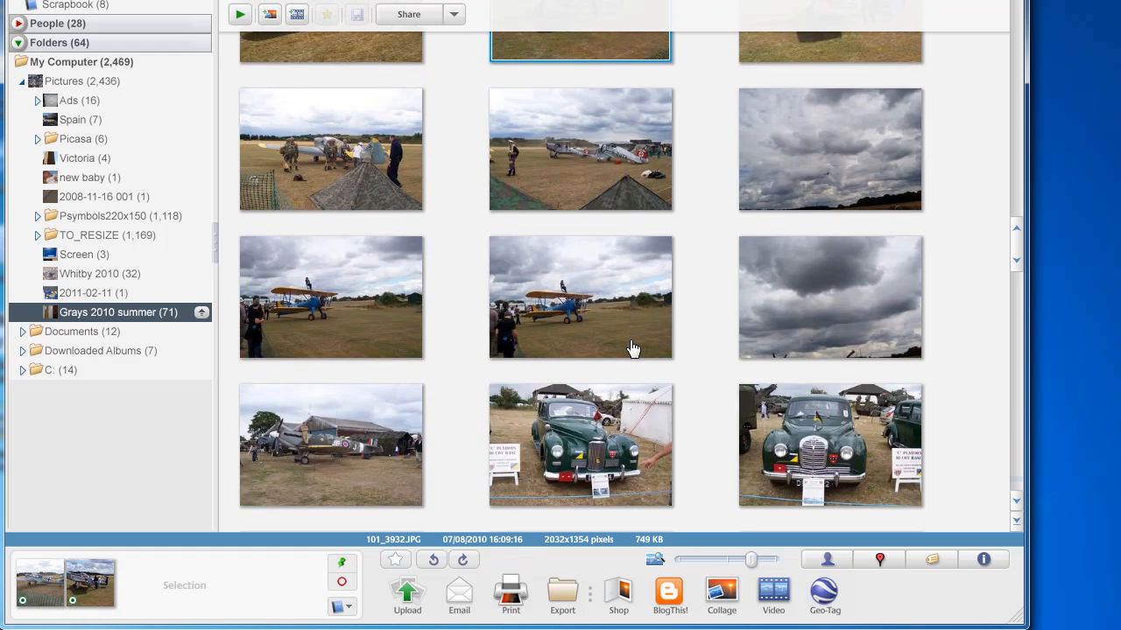
click(580, 298)
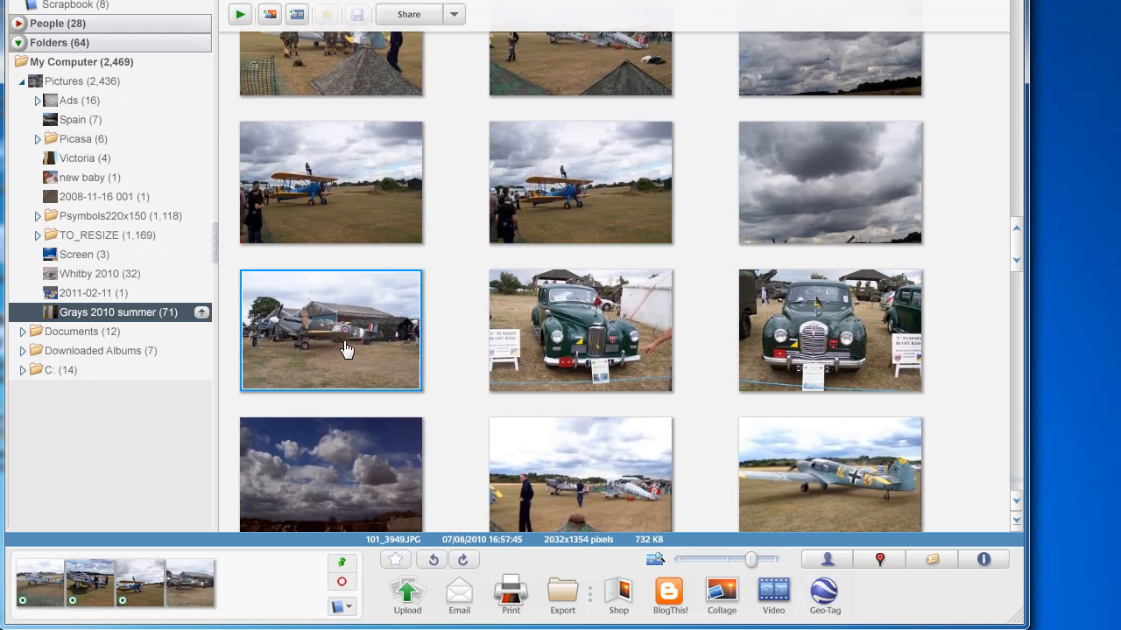
mouse_move(343, 569)
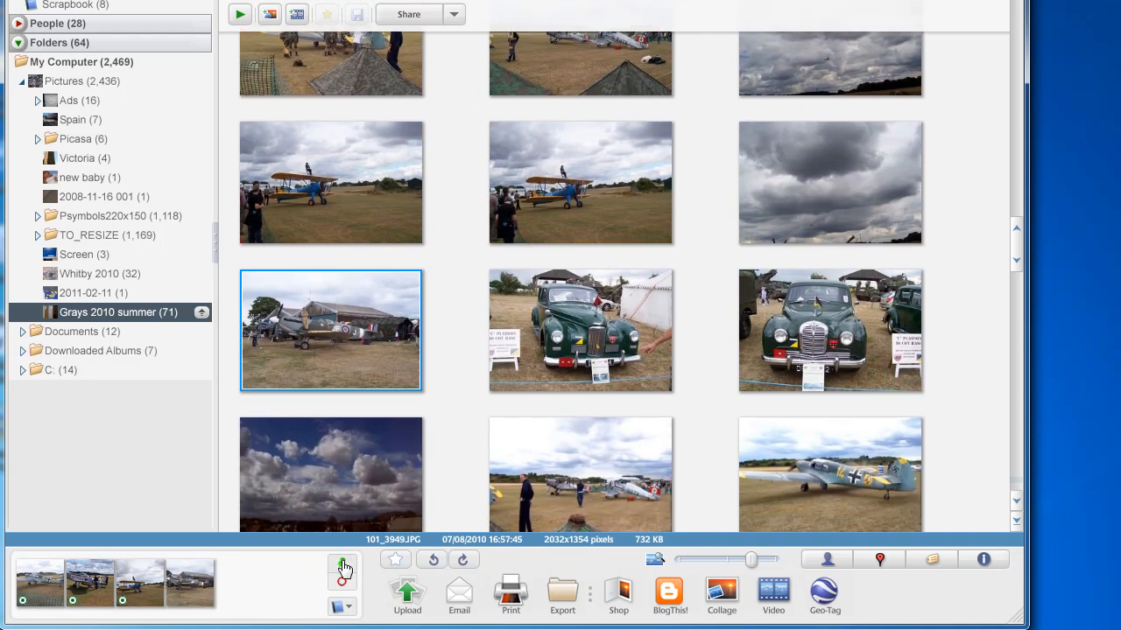
scroll(down, 3)
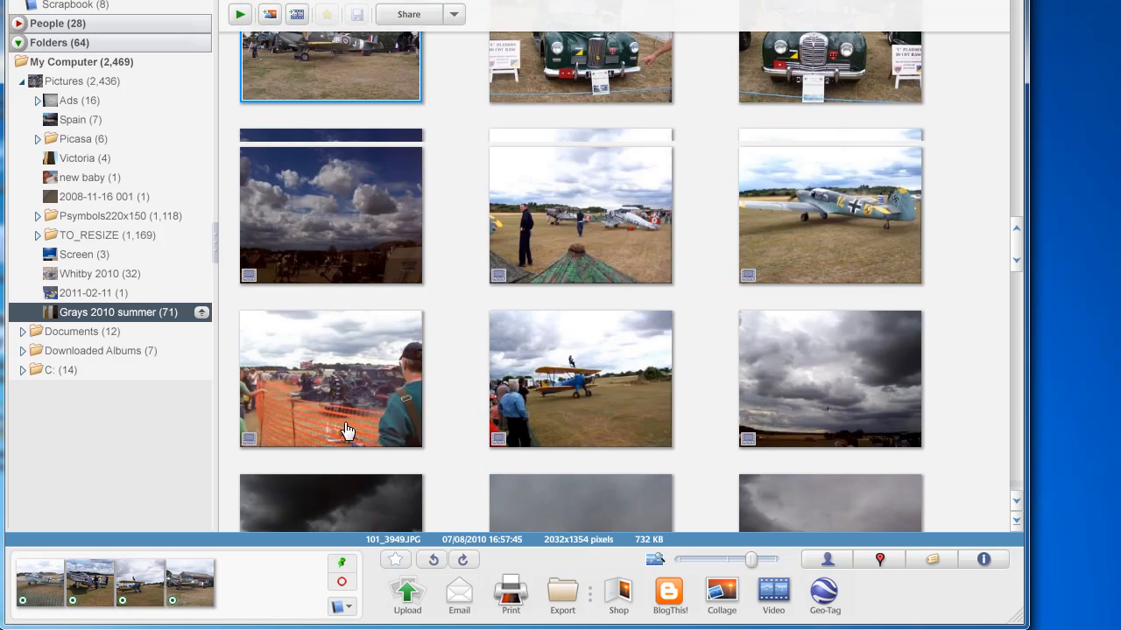
scroll(down, 3)
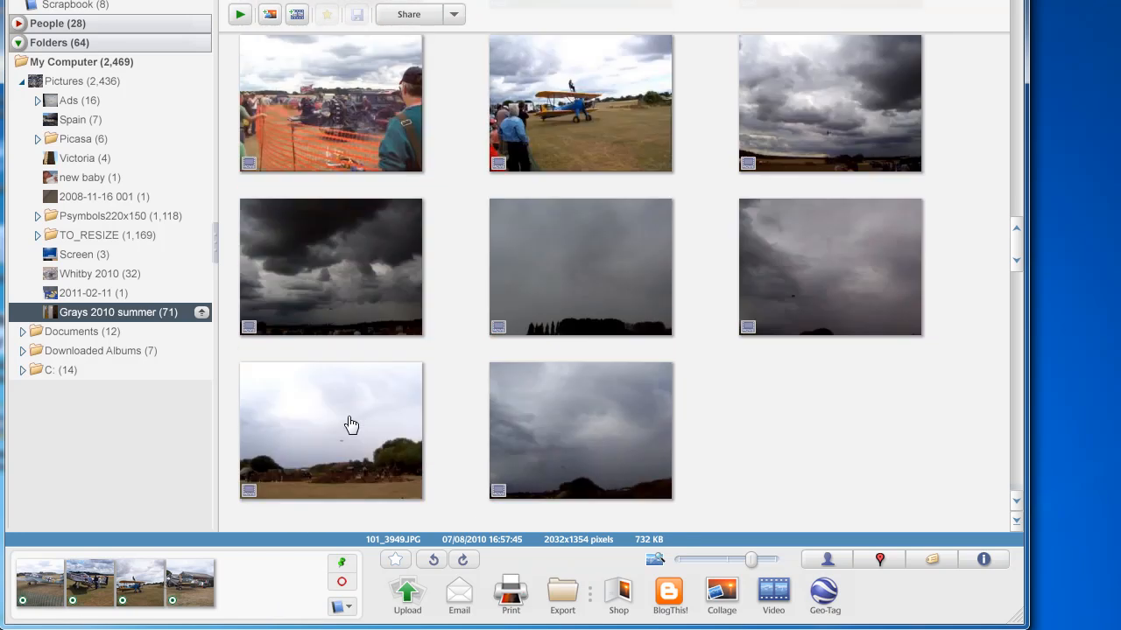
scroll(down, 3)
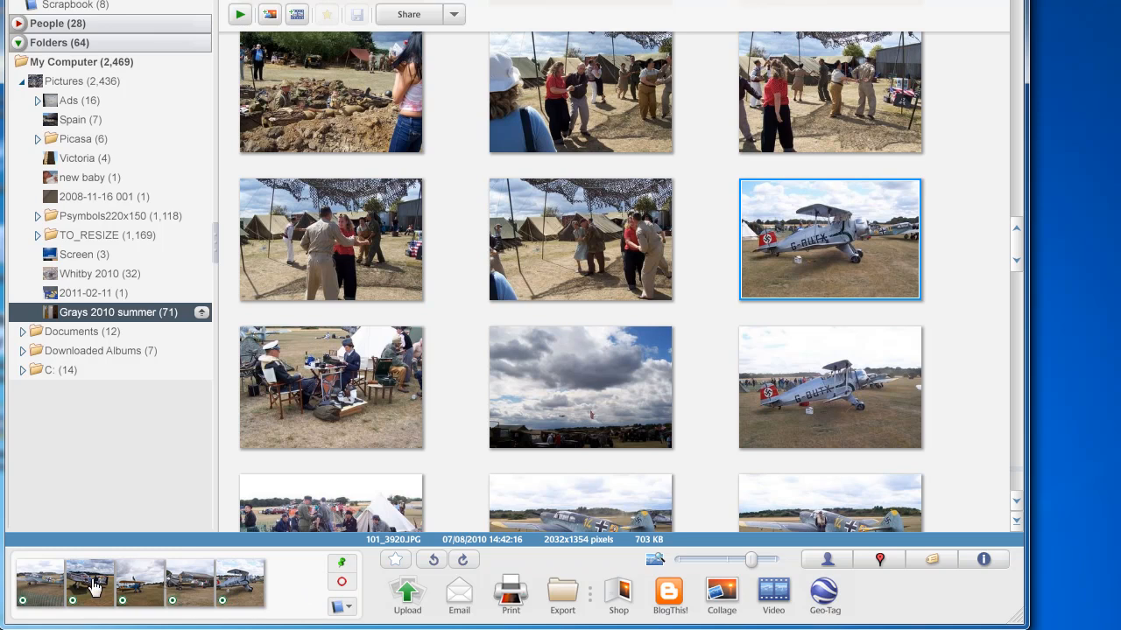
mouse_move(305, 604)
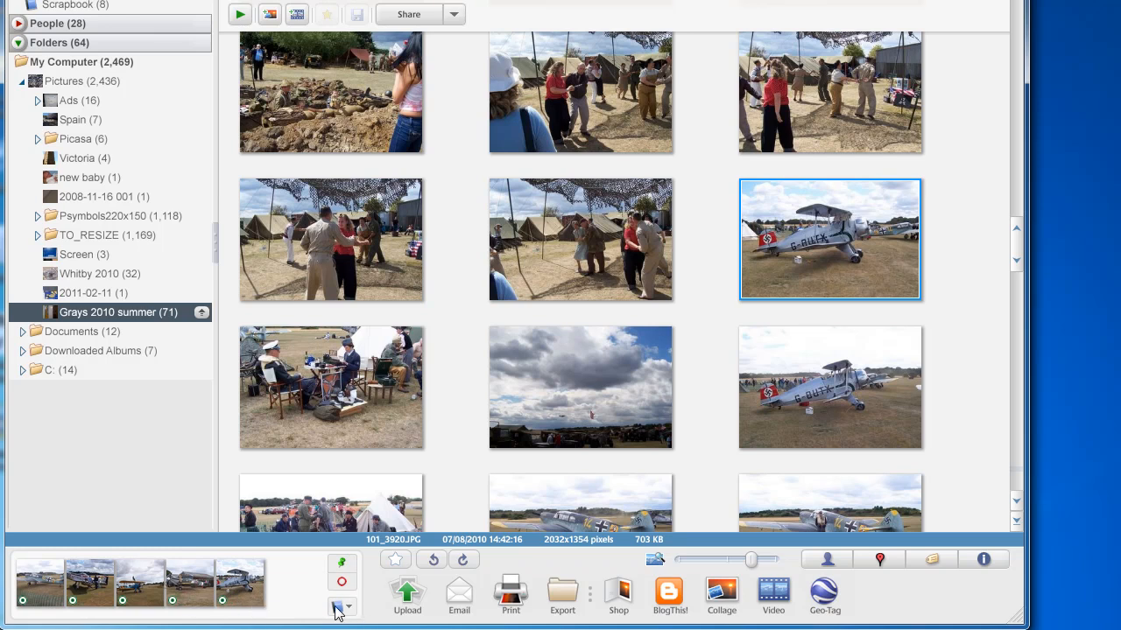
mouse_move(339, 606)
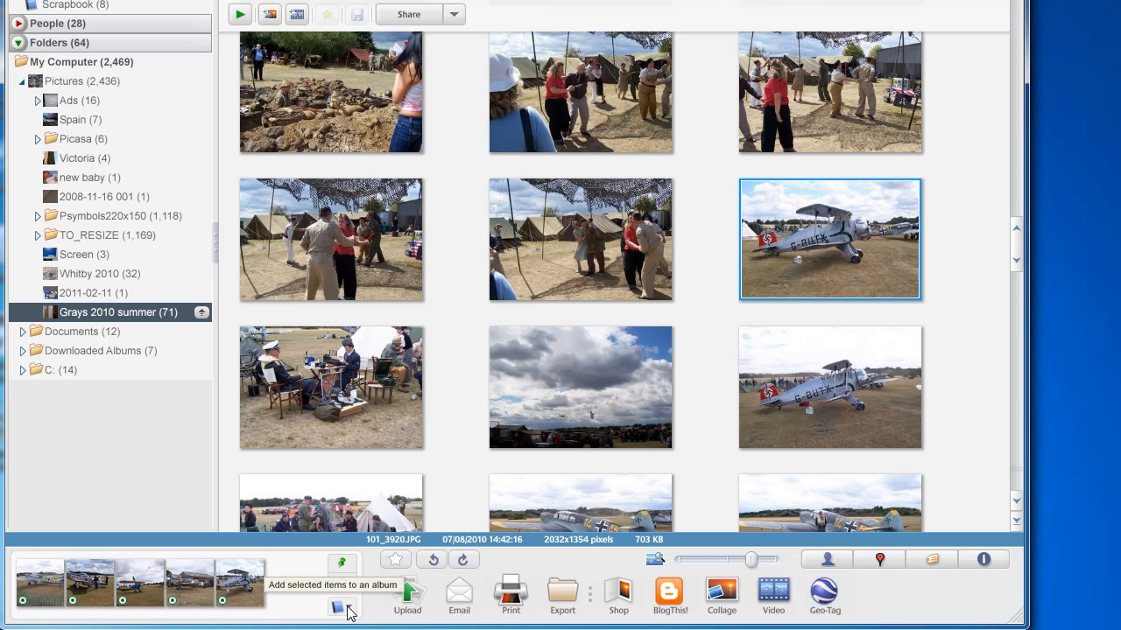
mouse_move(347, 609)
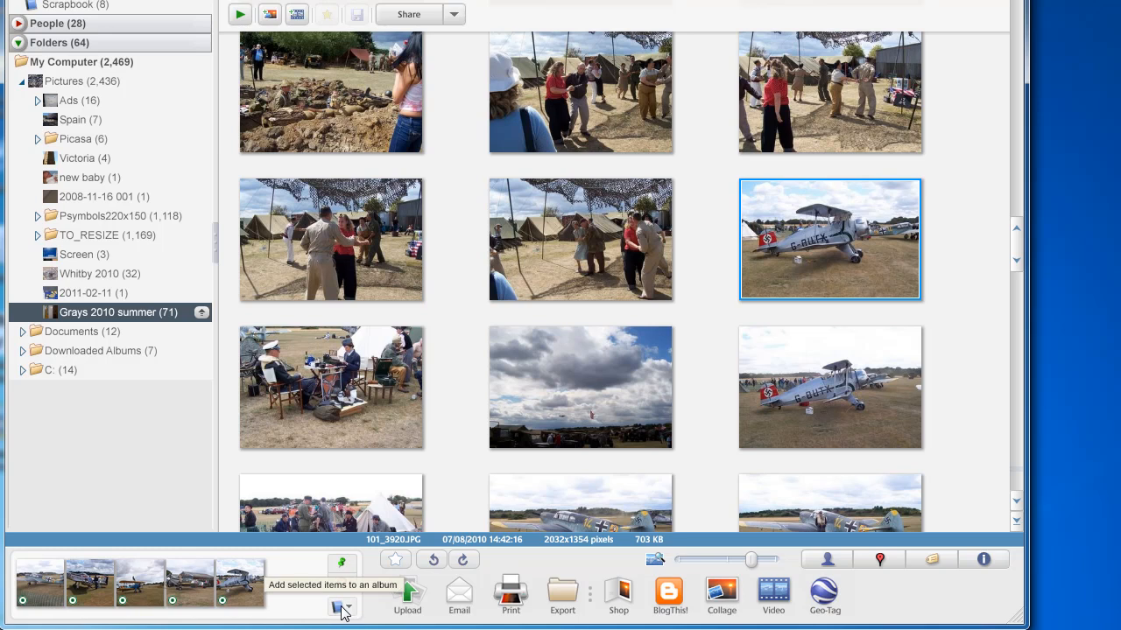
Create a new album named Planes from the five held plane photos
click(343, 607)
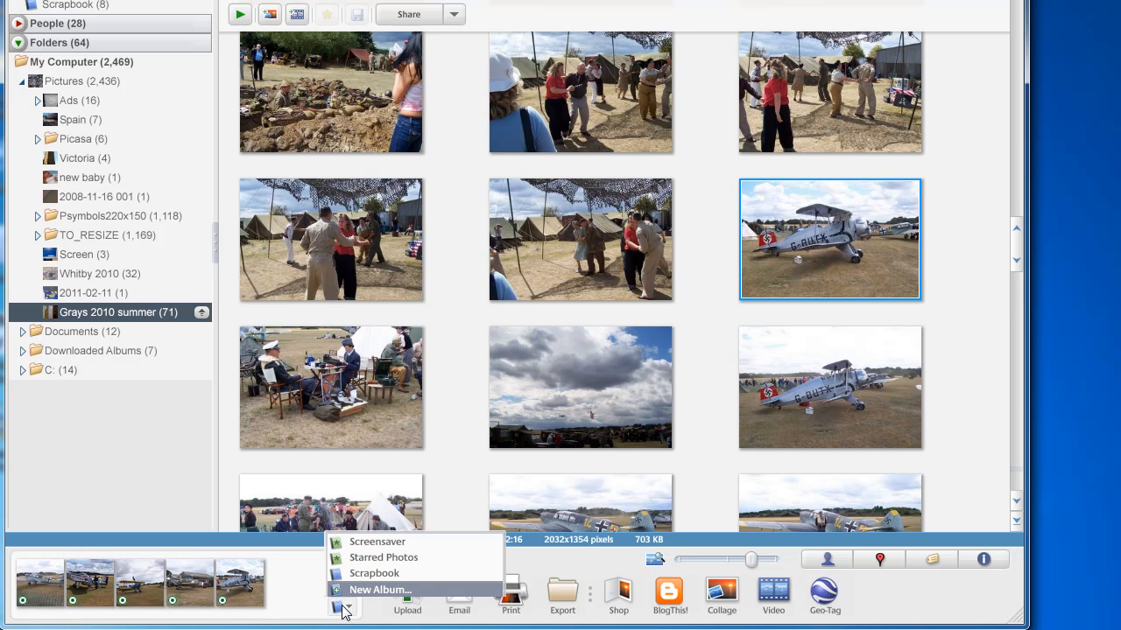
click(380, 588)
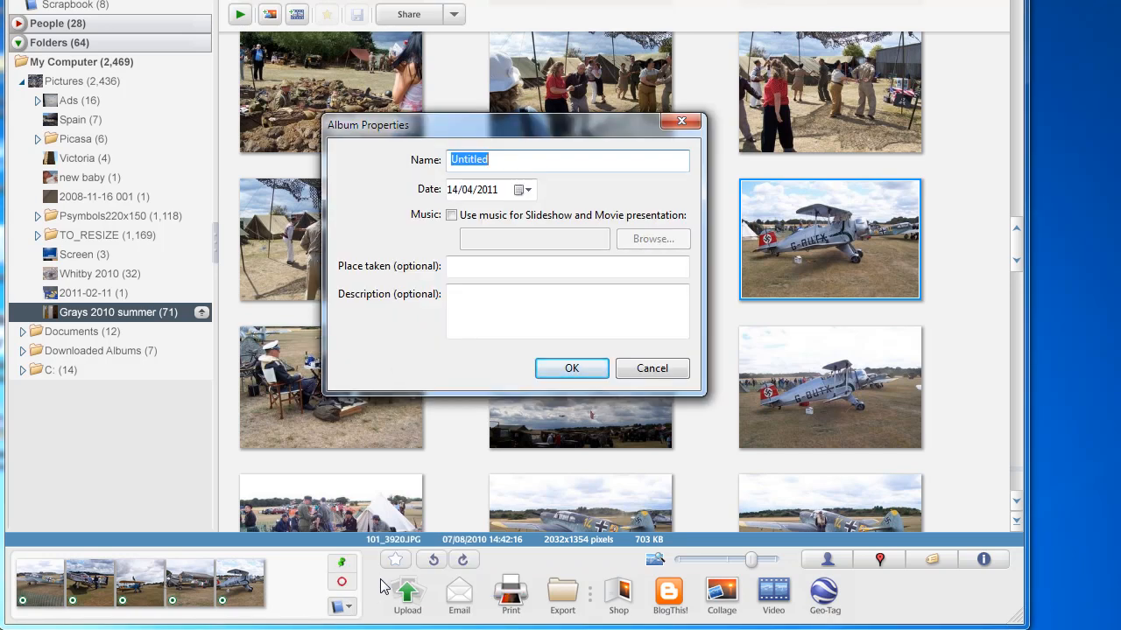
text(Planes)
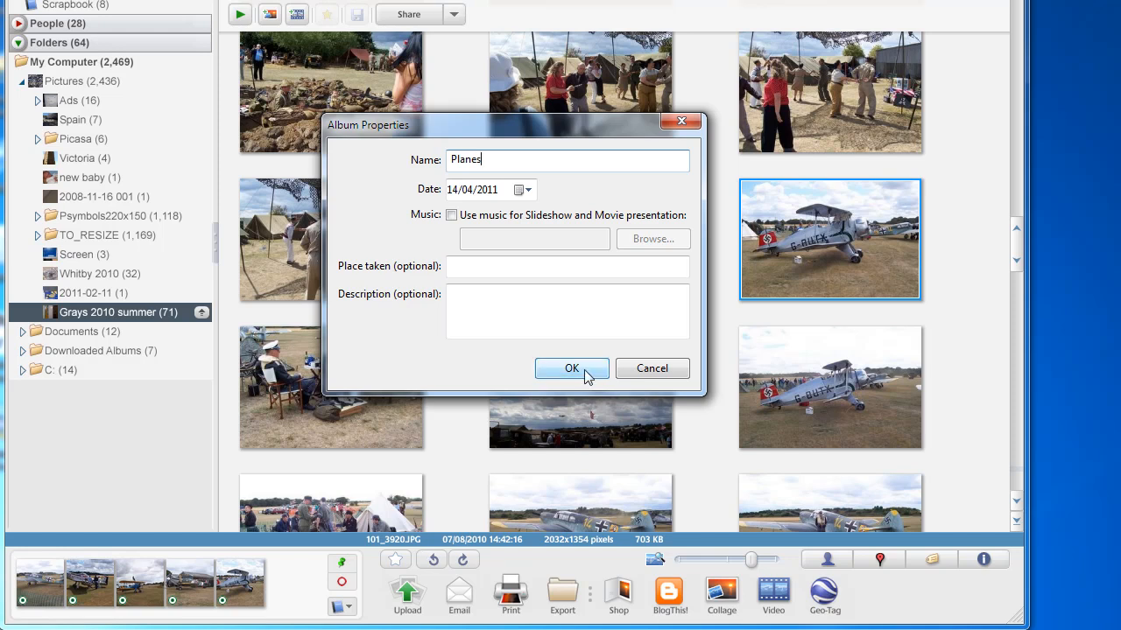
click(571, 368)
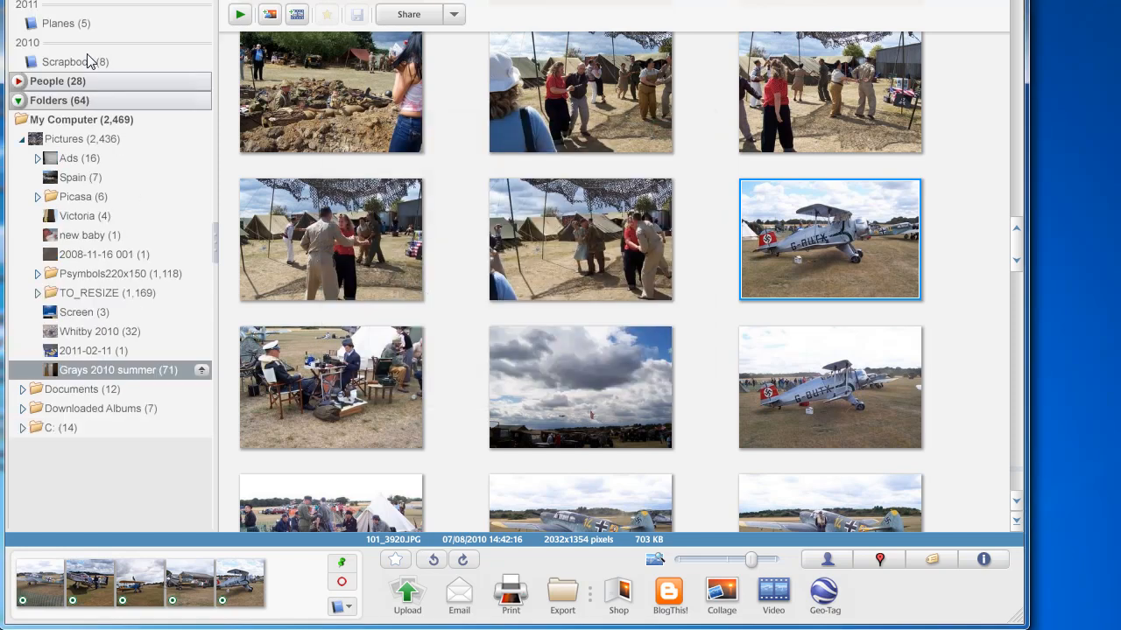
mouse_move(155, 31)
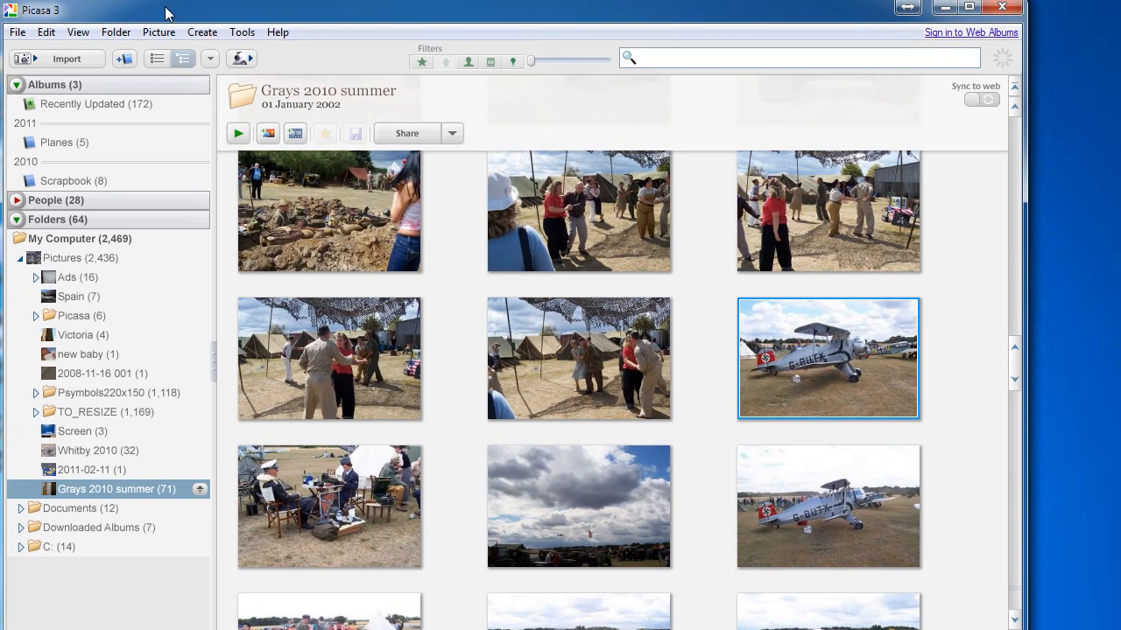
mouse_move(47, 158)
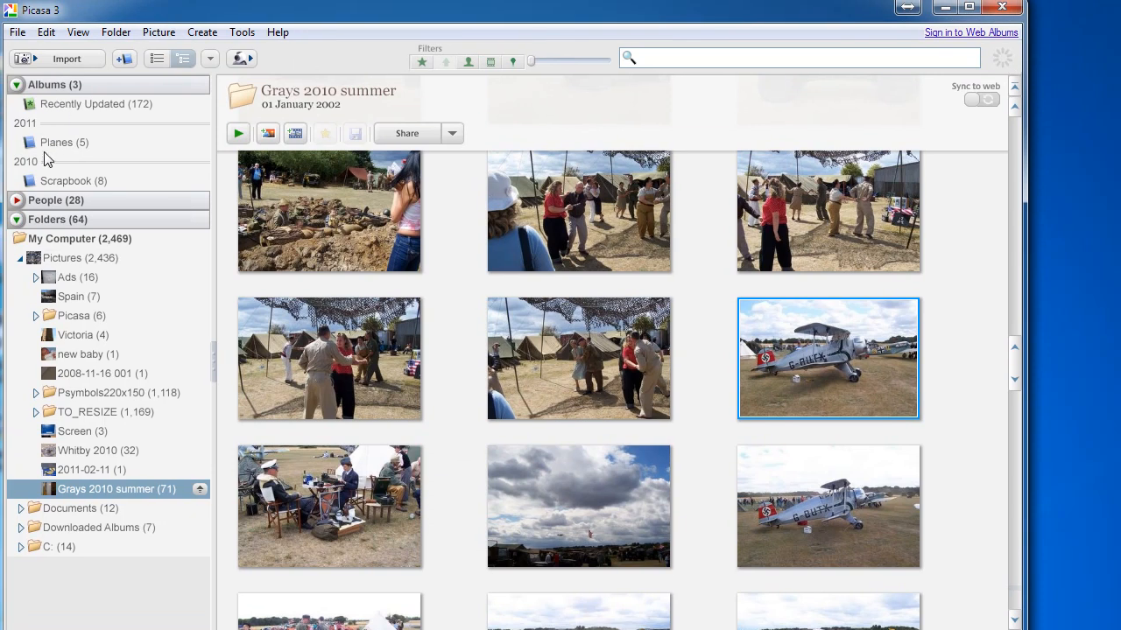
mouse_move(54, 182)
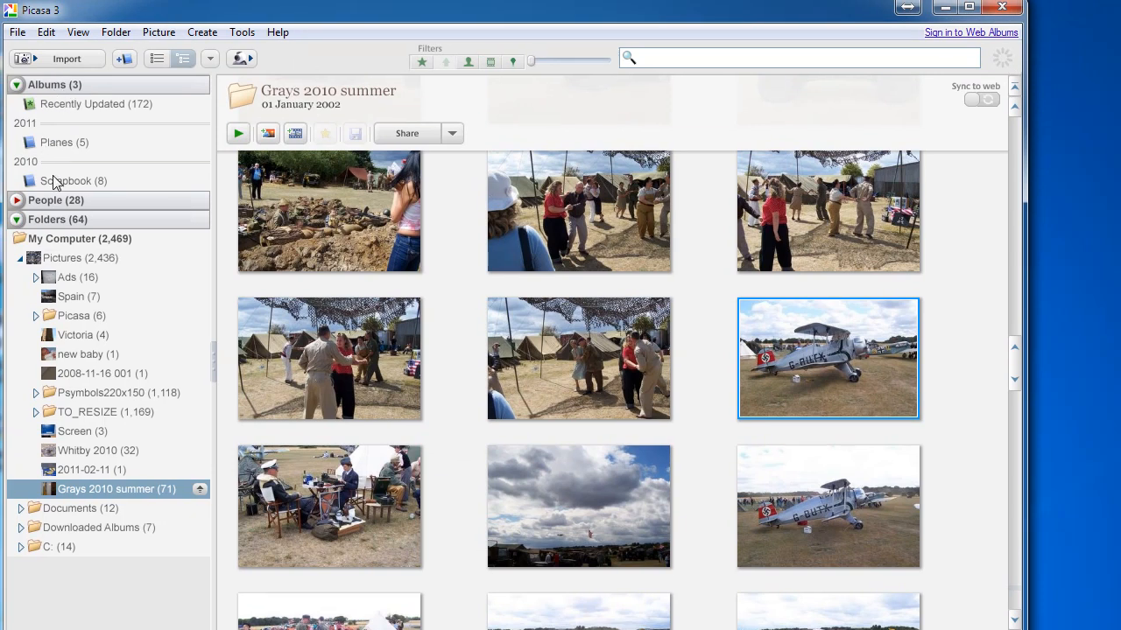
View the Planes album's five plane photos, then browse down the library
click(56, 142)
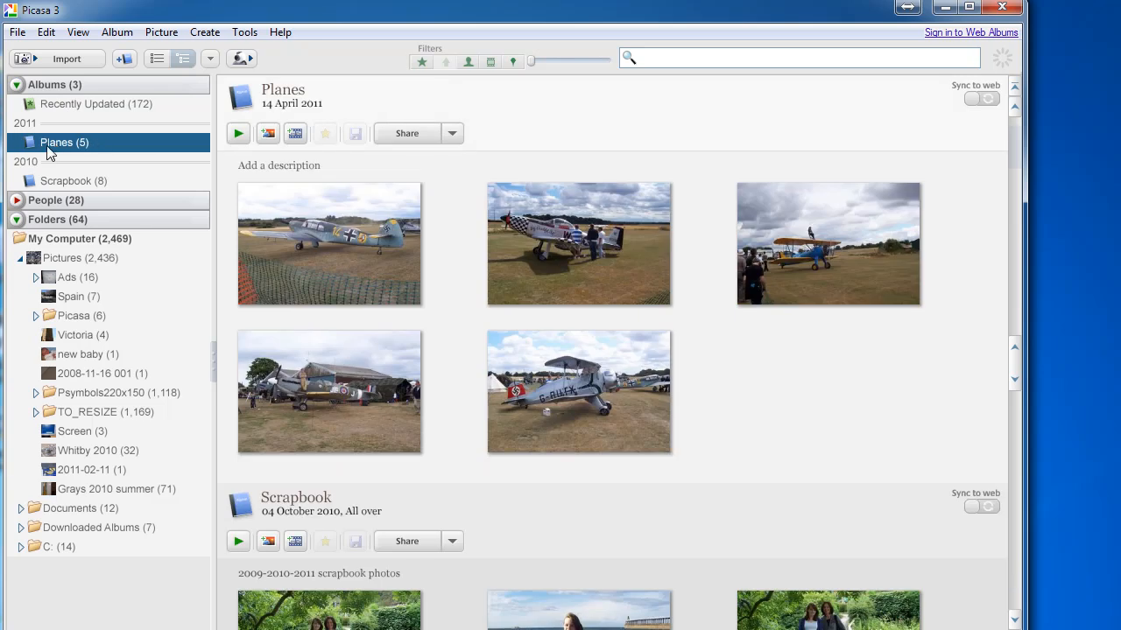
mouse_move(404, 389)
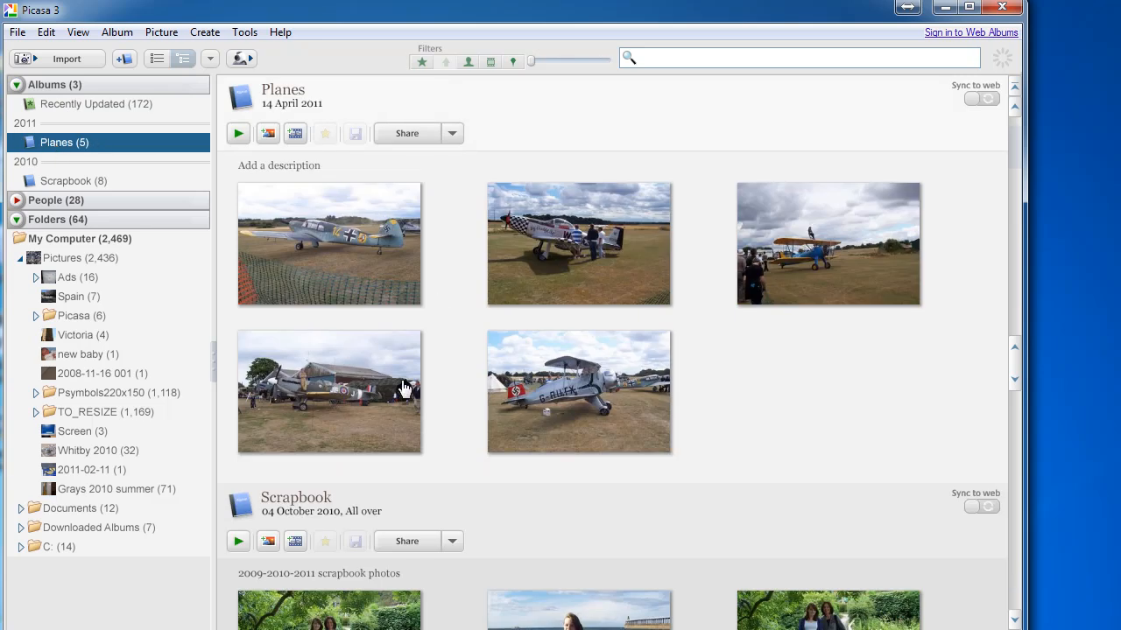
mouse_move(386, 303)
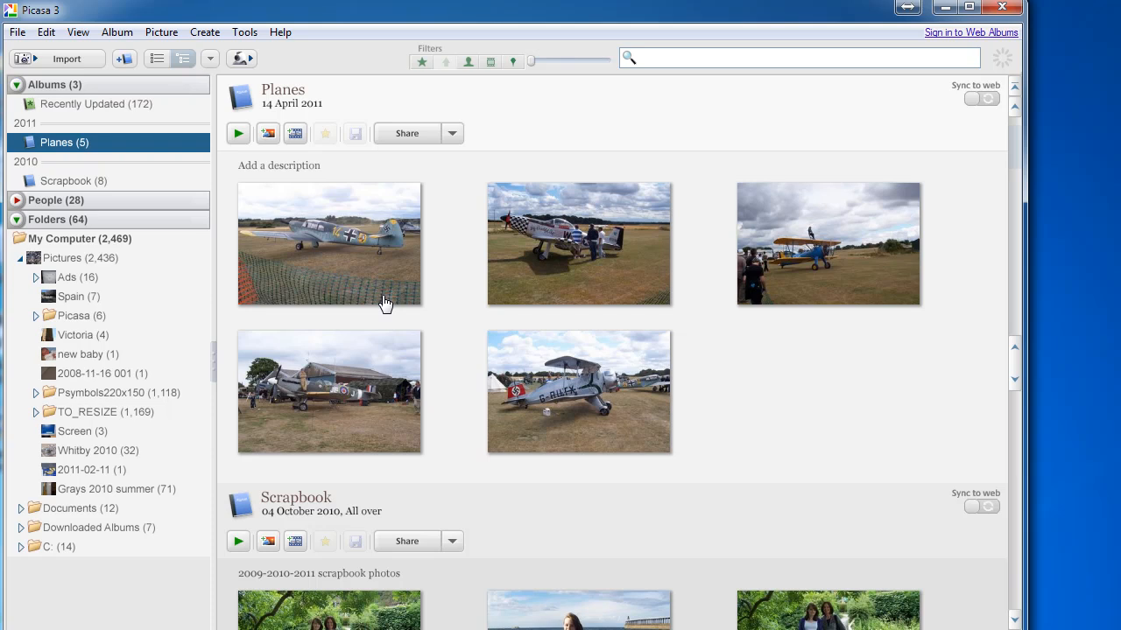
mouse_move(479, 428)
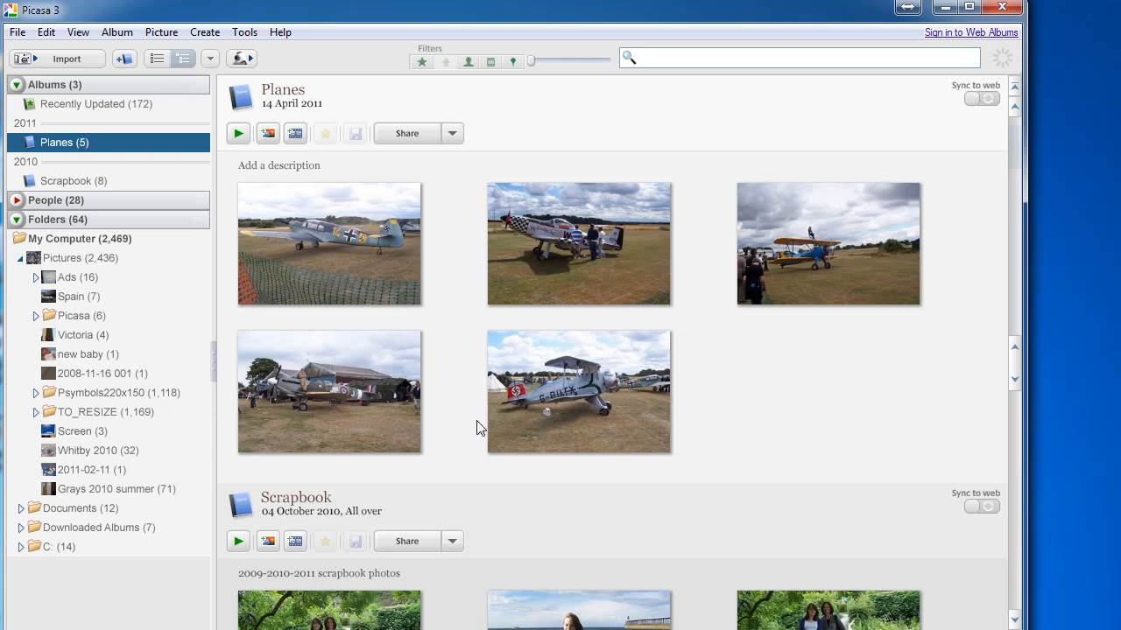
mouse_move(858, 389)
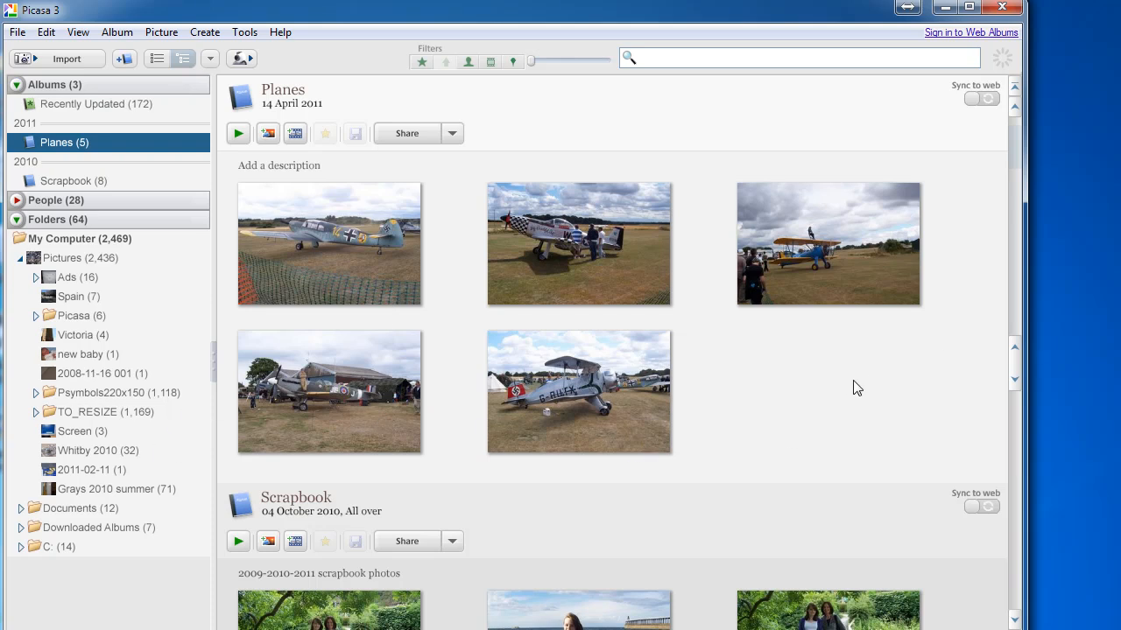
scroll(down, 3)
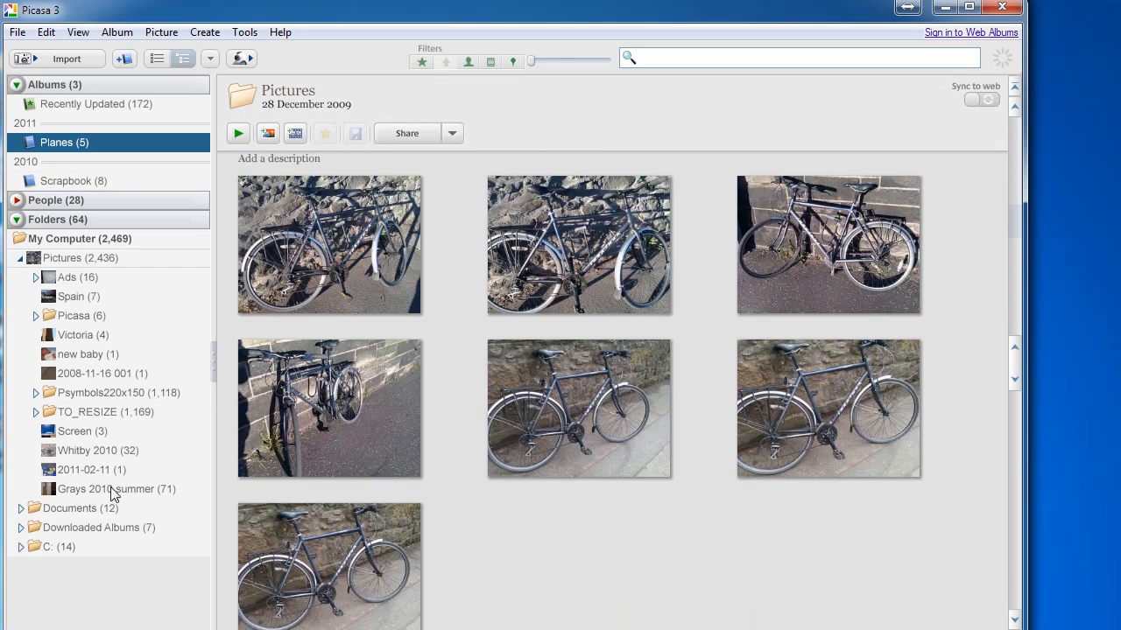
Browse the Grays 2010 summer folder down to the plane-by-hangar photo
click(115, 489)
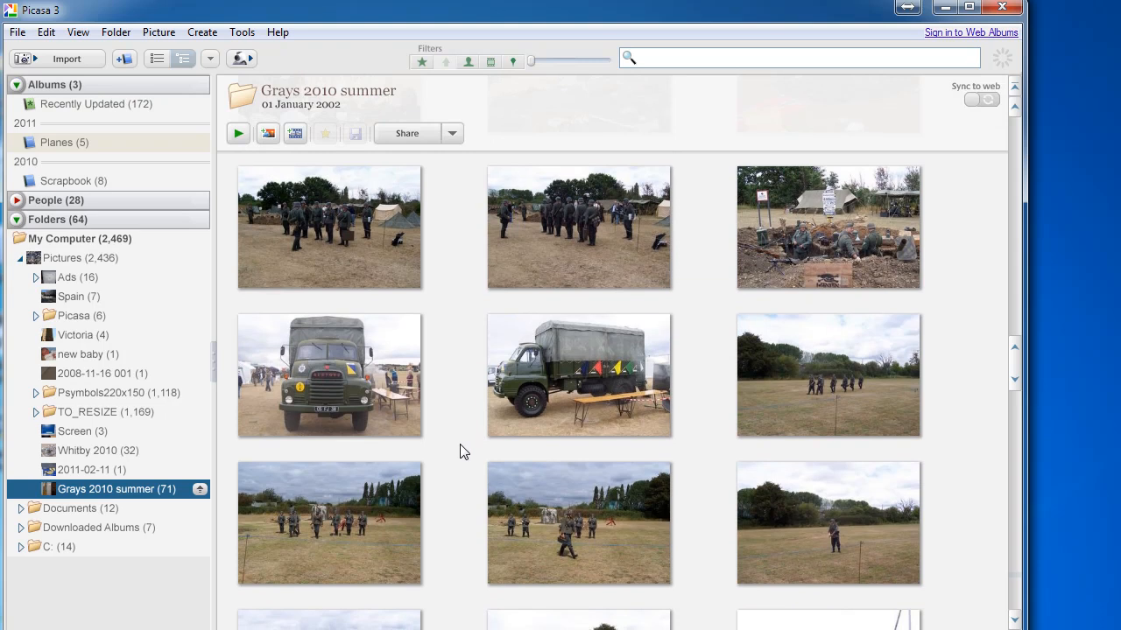
scroll(down, 3)
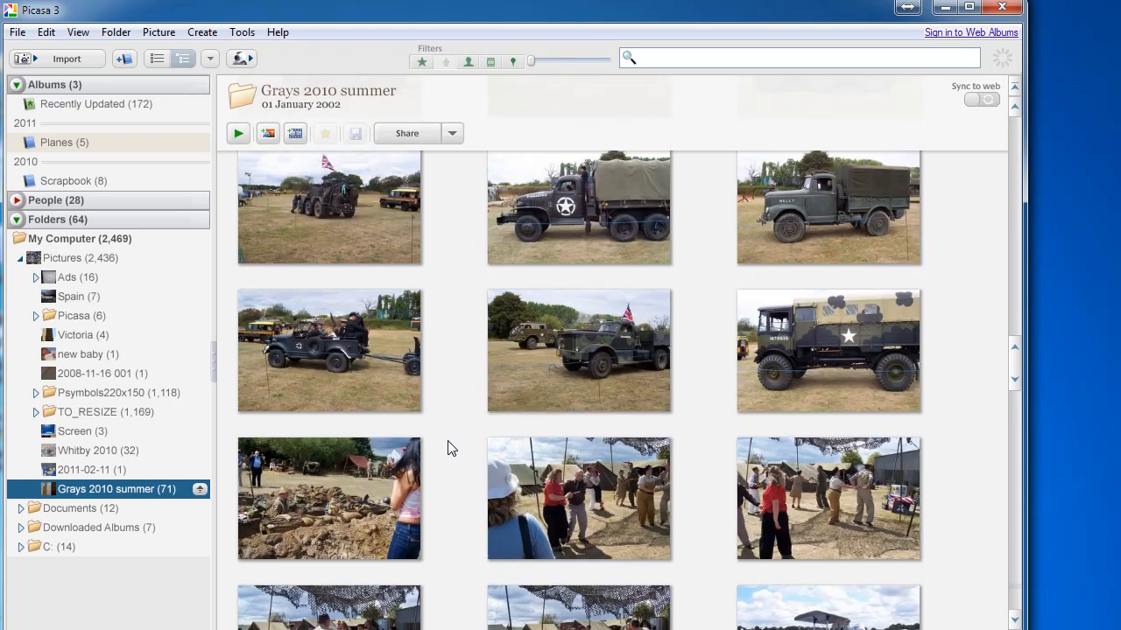
scroll(down, 3)
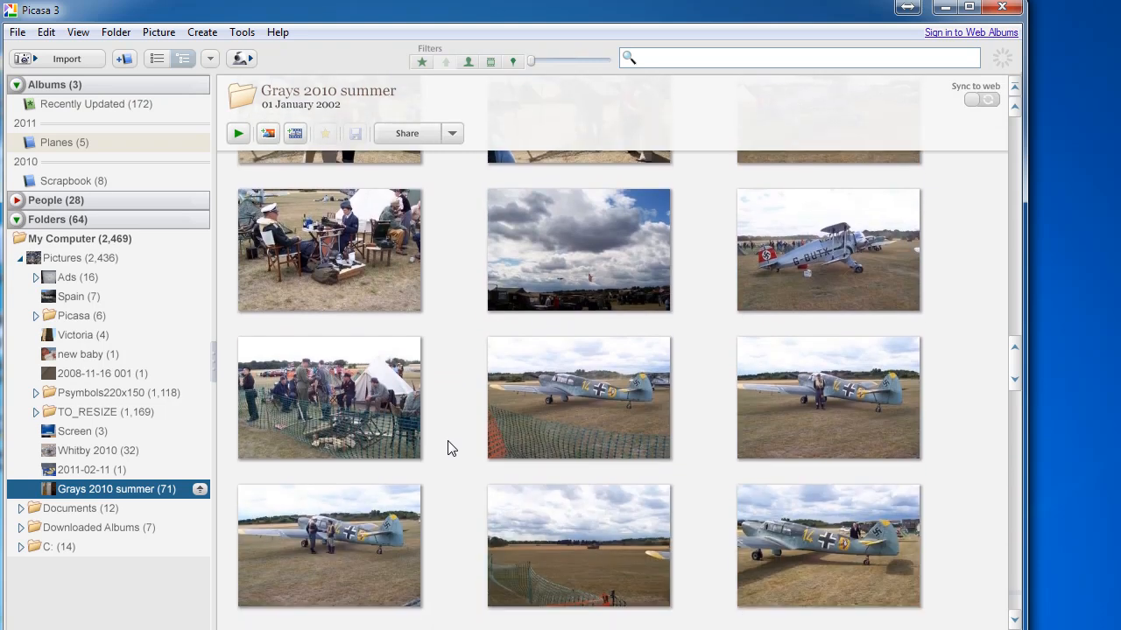
scroll(down, 3)
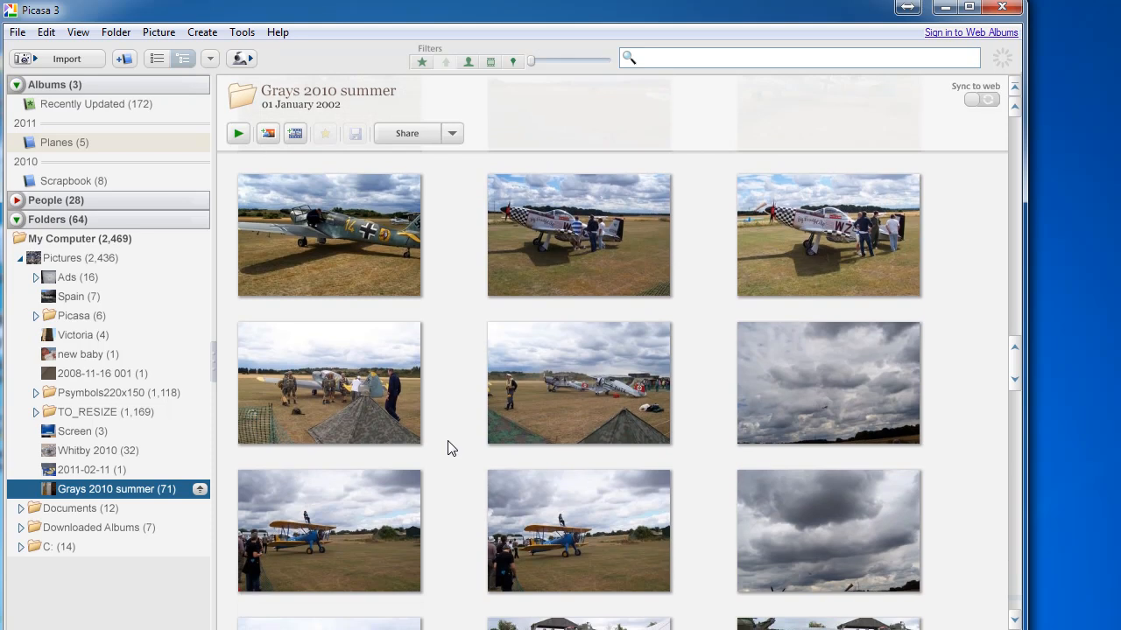
scroll(down, 3)
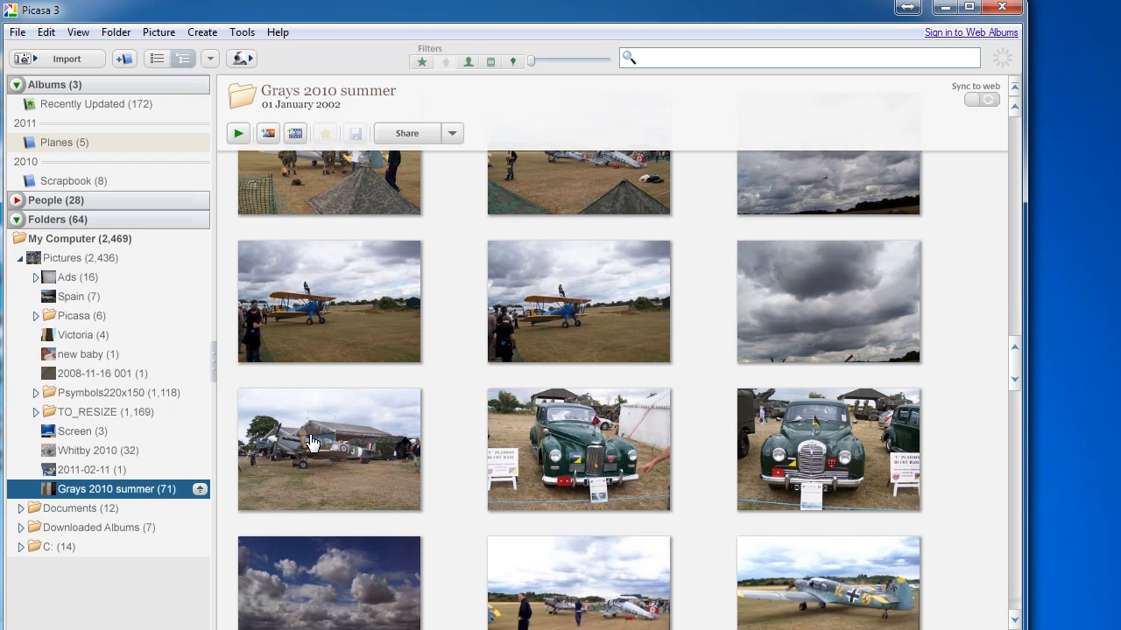
right_click(329, 448)
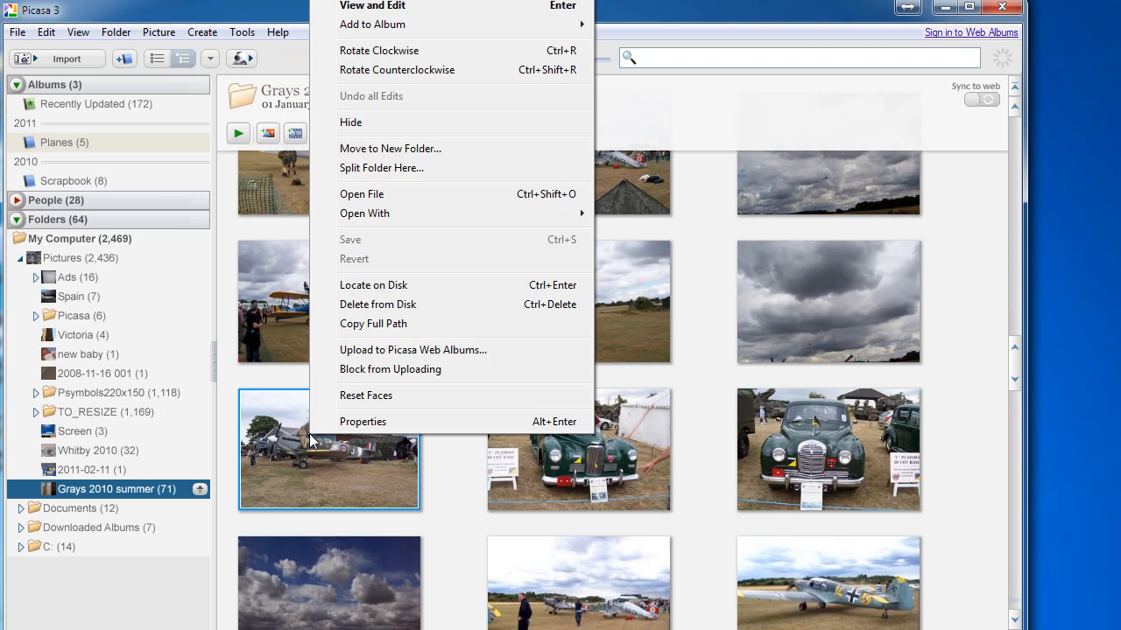
mouse_move(279, 469)
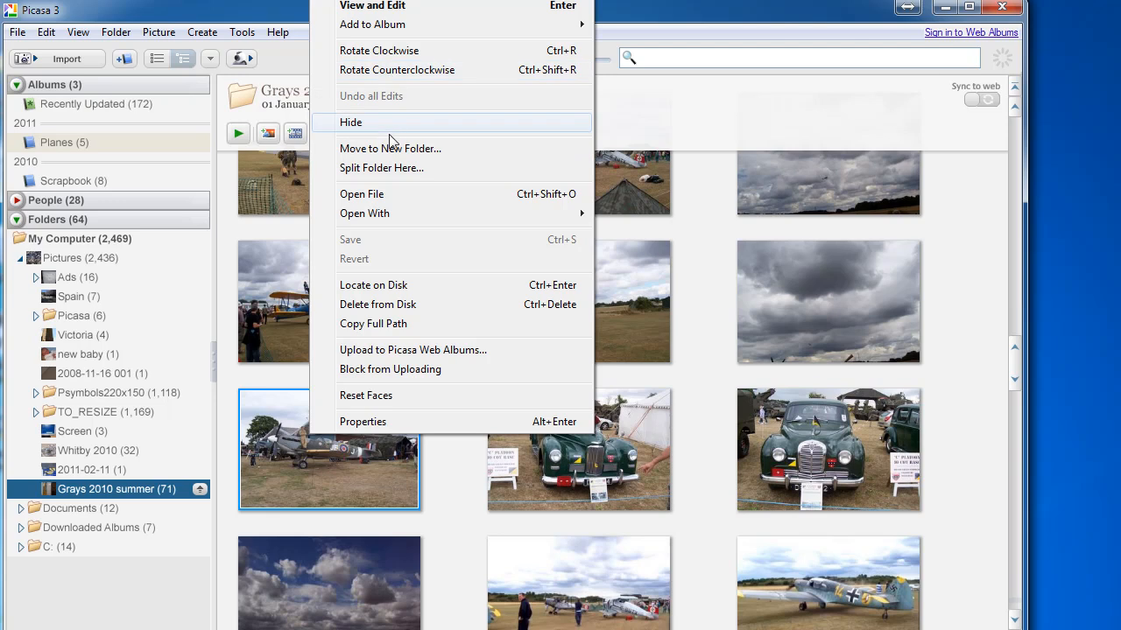
mouse_move(371, 24)
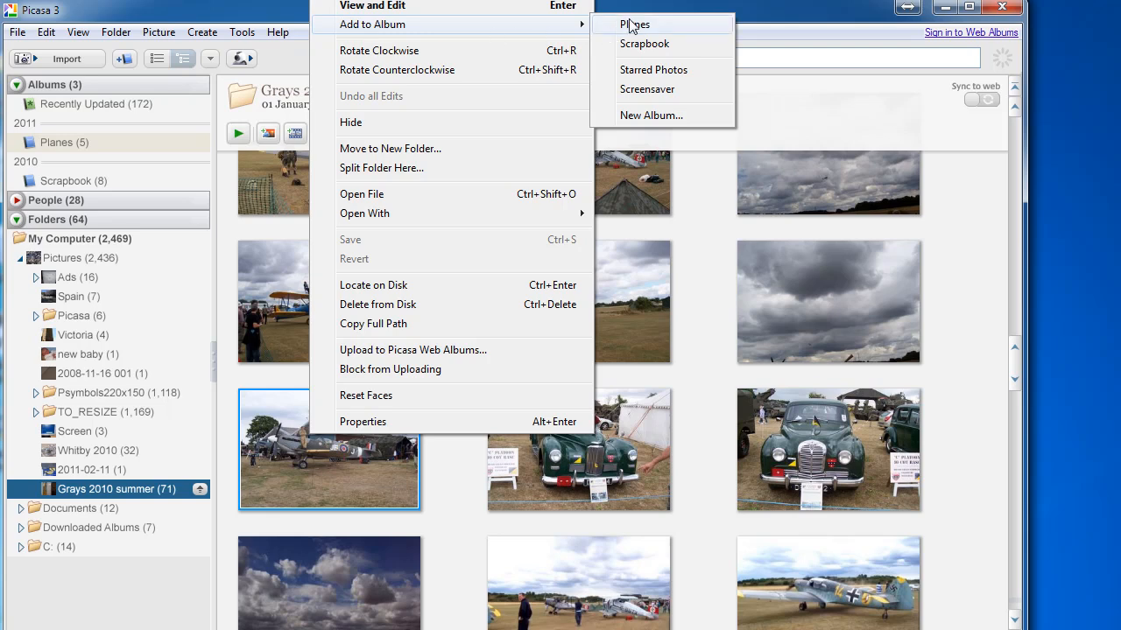
mouse_move(651, 28)
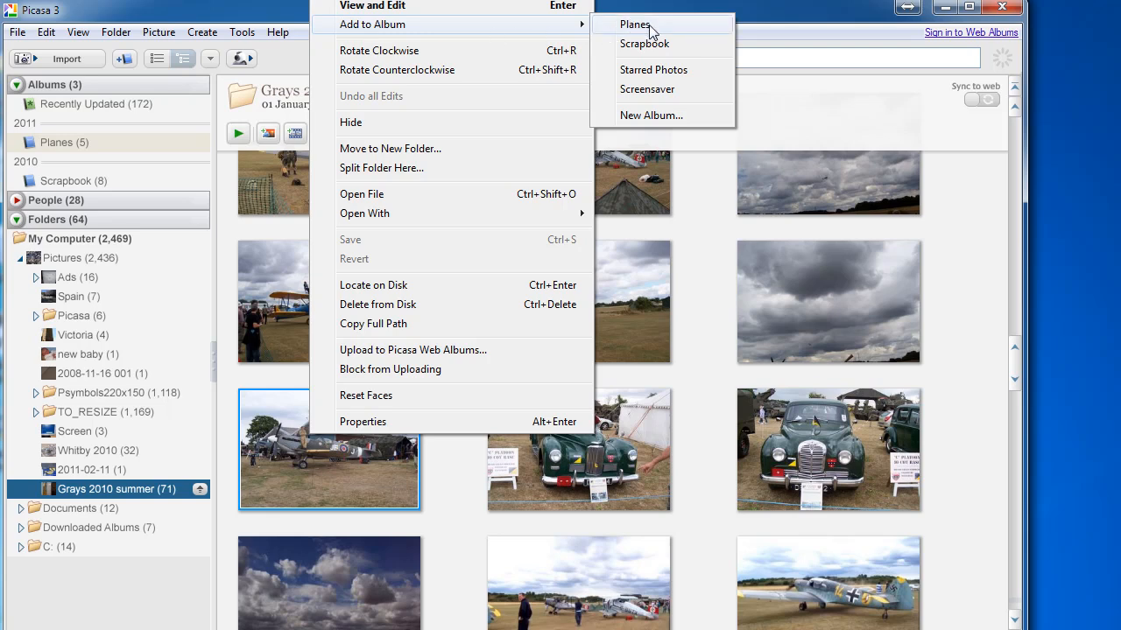
mouse_move(644, 44)
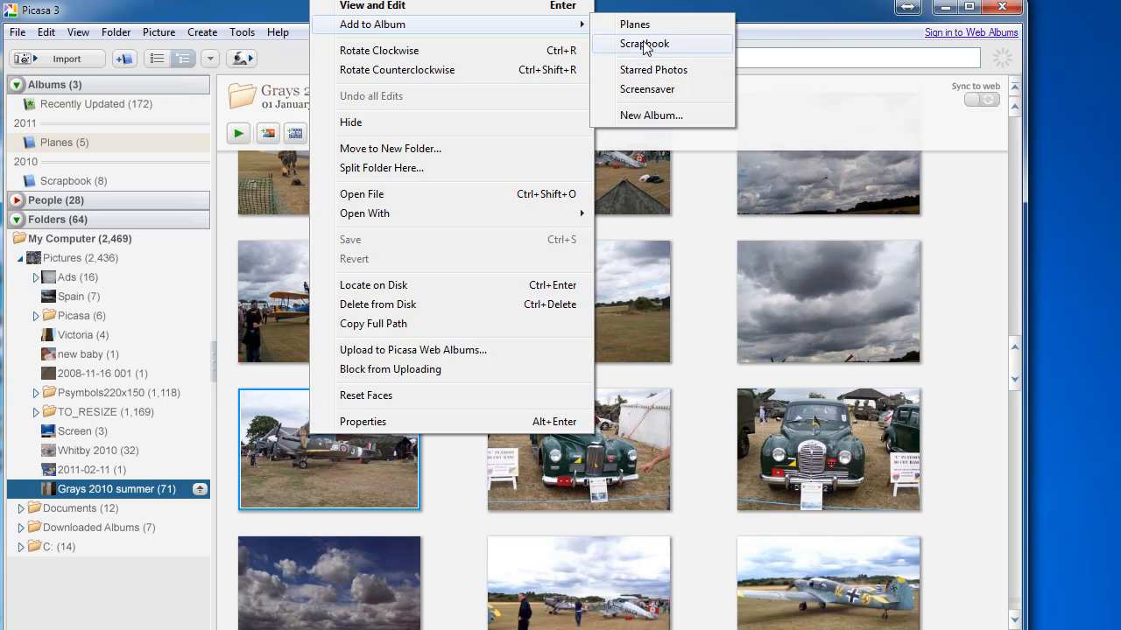
mouse_move(634, 25)
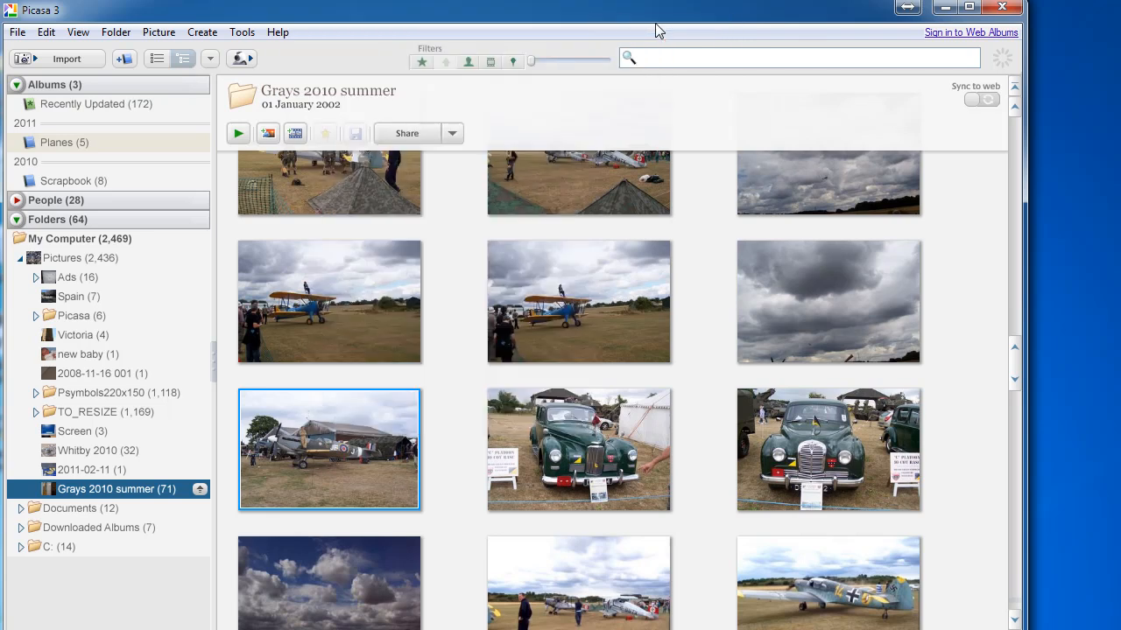
Show the Planes album with its five plane photos
click(63, 142)
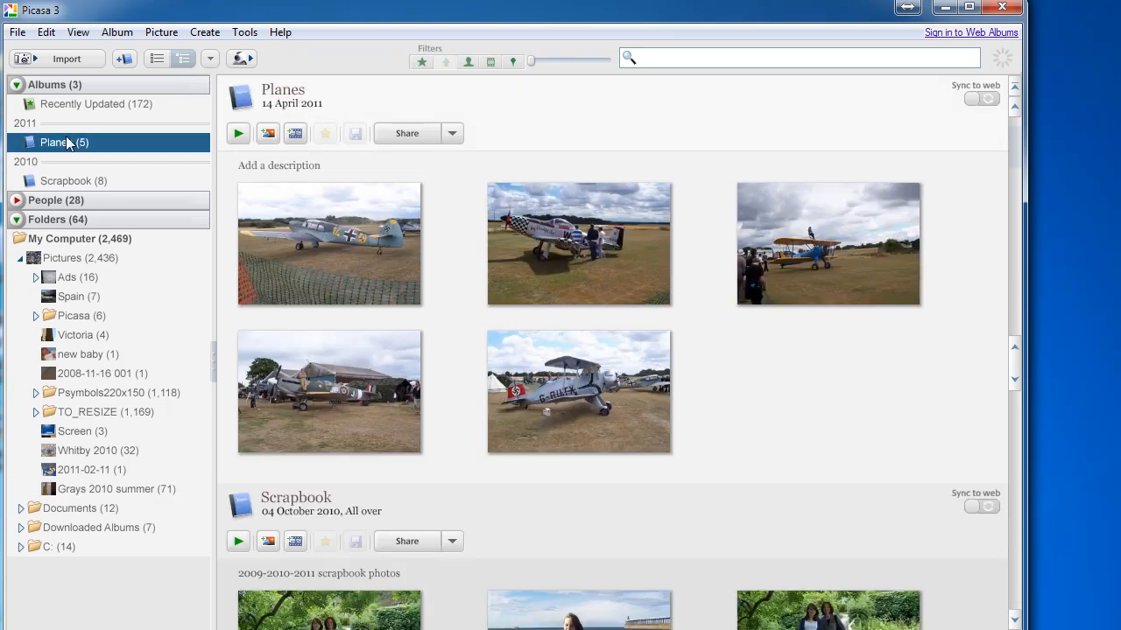
mouse_move(322, 408)
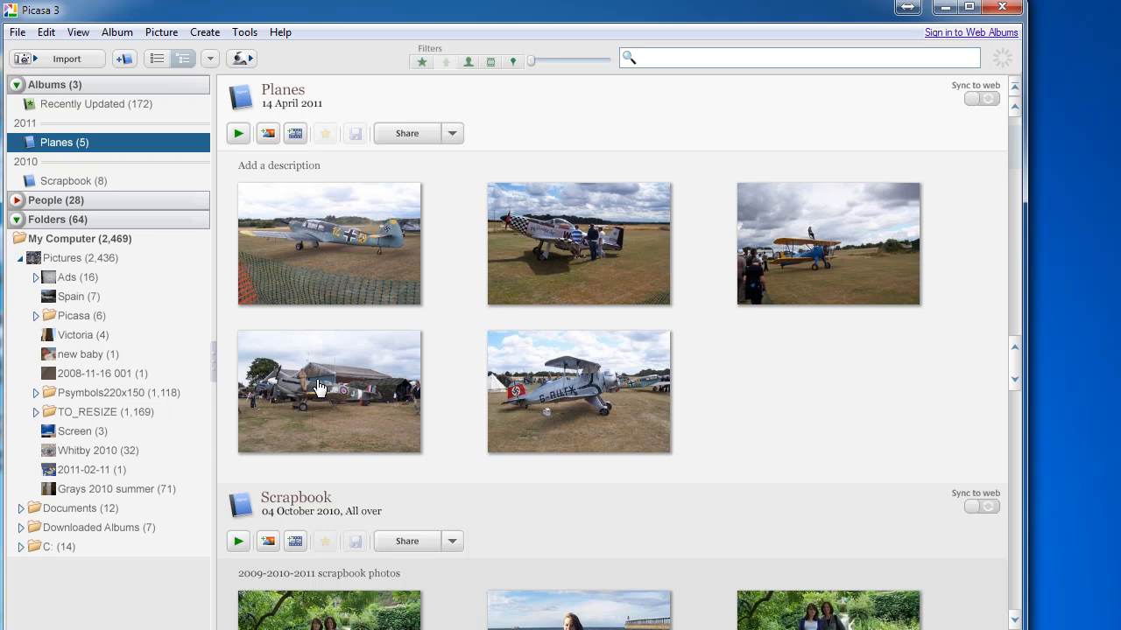
mouse_move(147, 624)
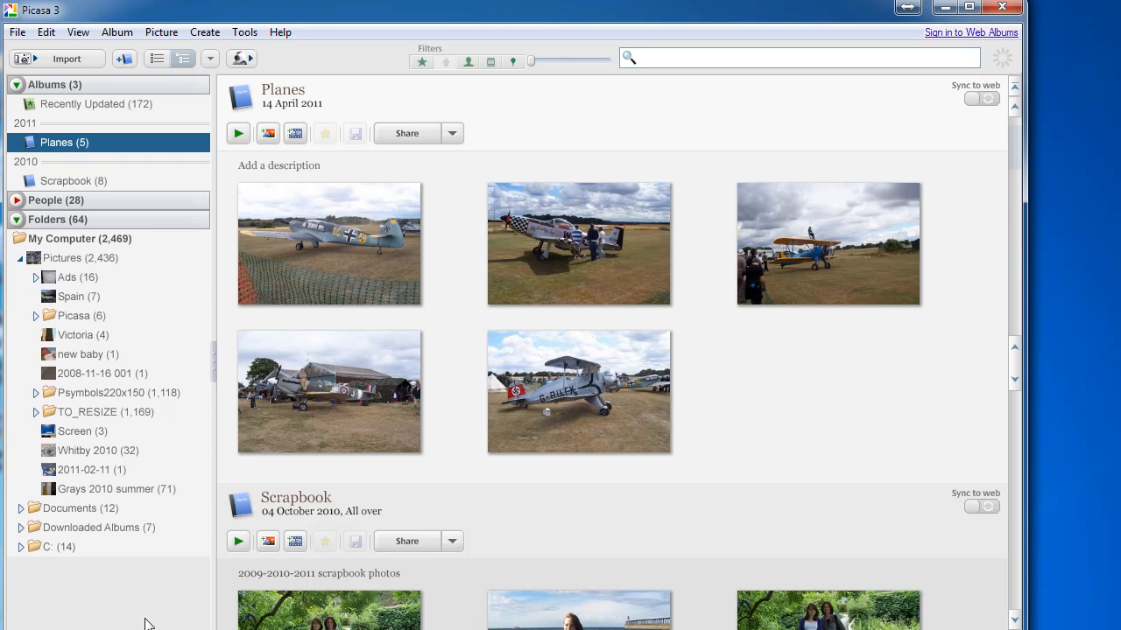
mouse_move(214, 422)
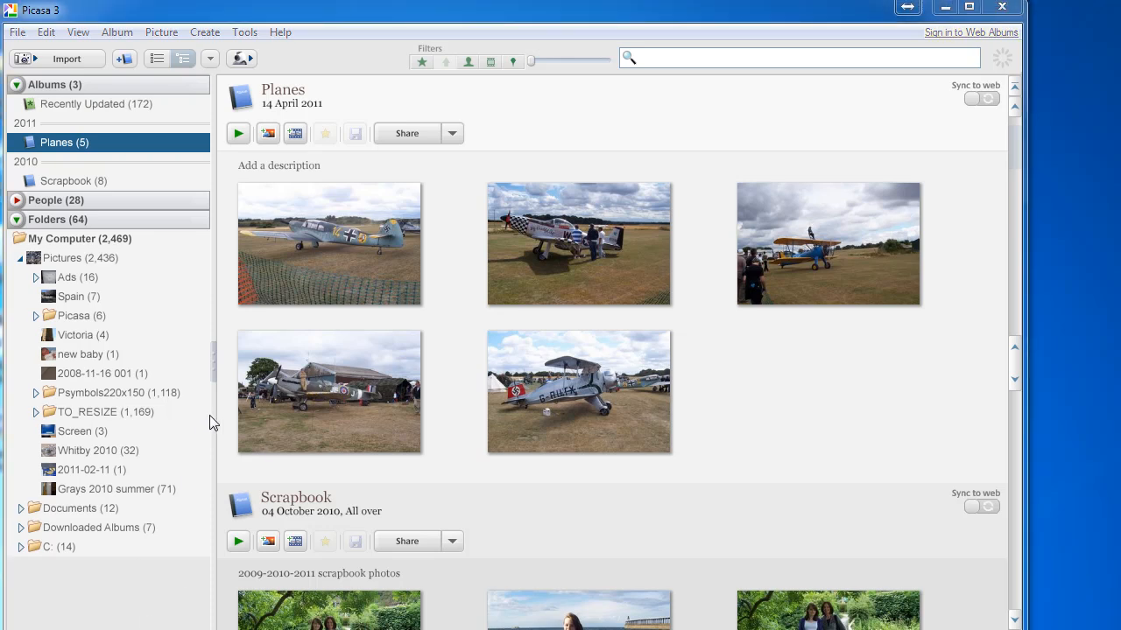
mouse_move(78, 534)
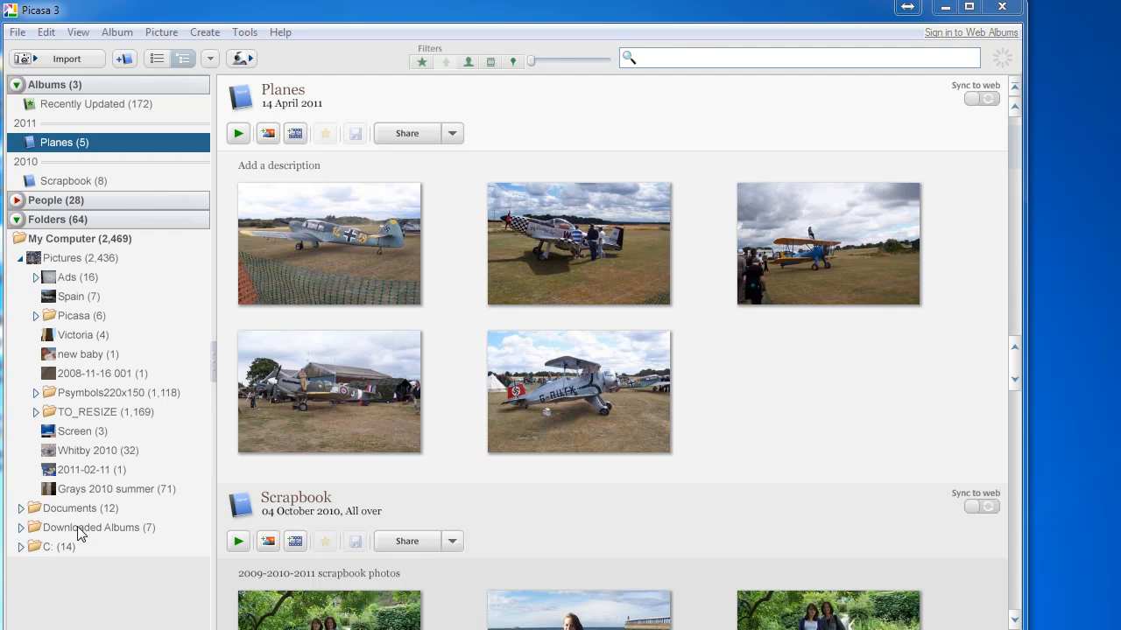
mouse_move(102, 491)
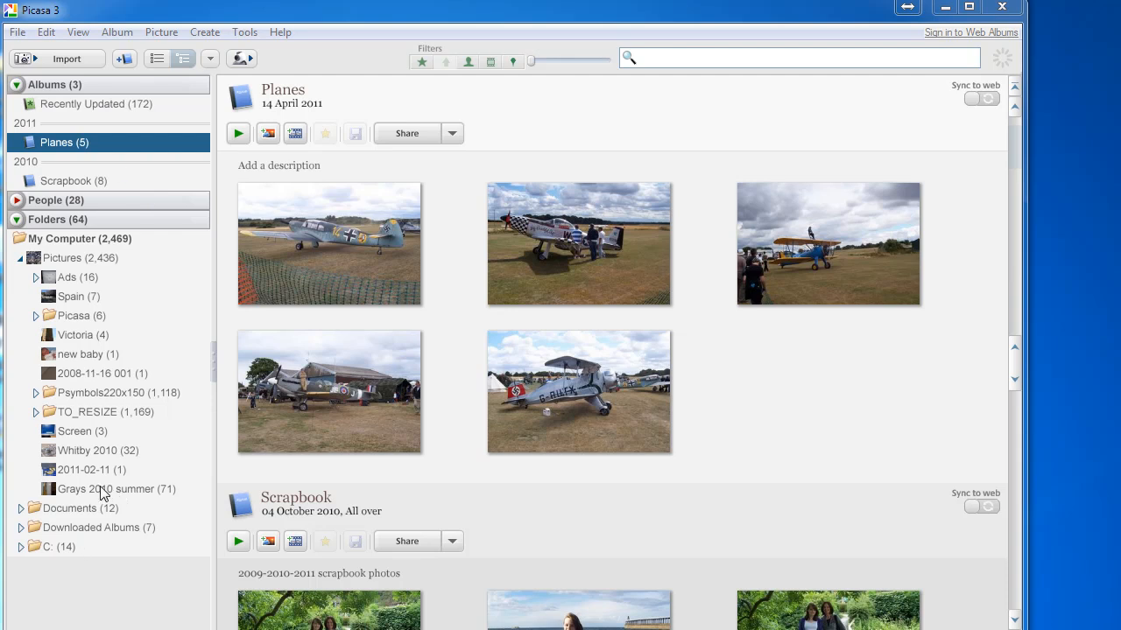
Return to Grays 2010 summer and bring the plane-by-hangar thumbnail into view
click(105, 489)
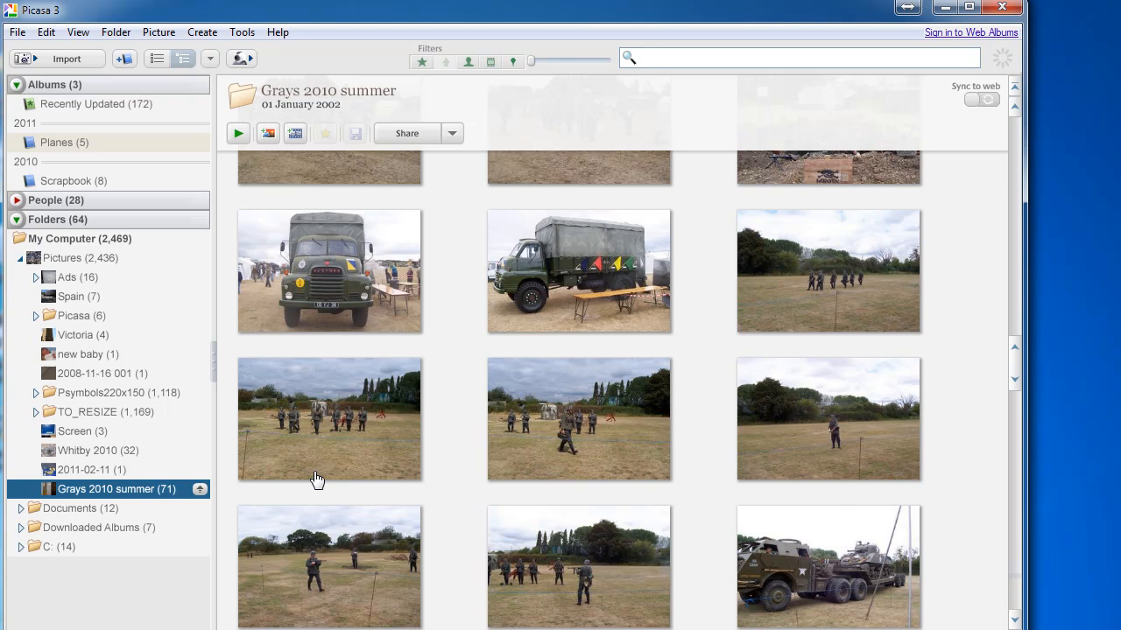
scroll(down, 3)
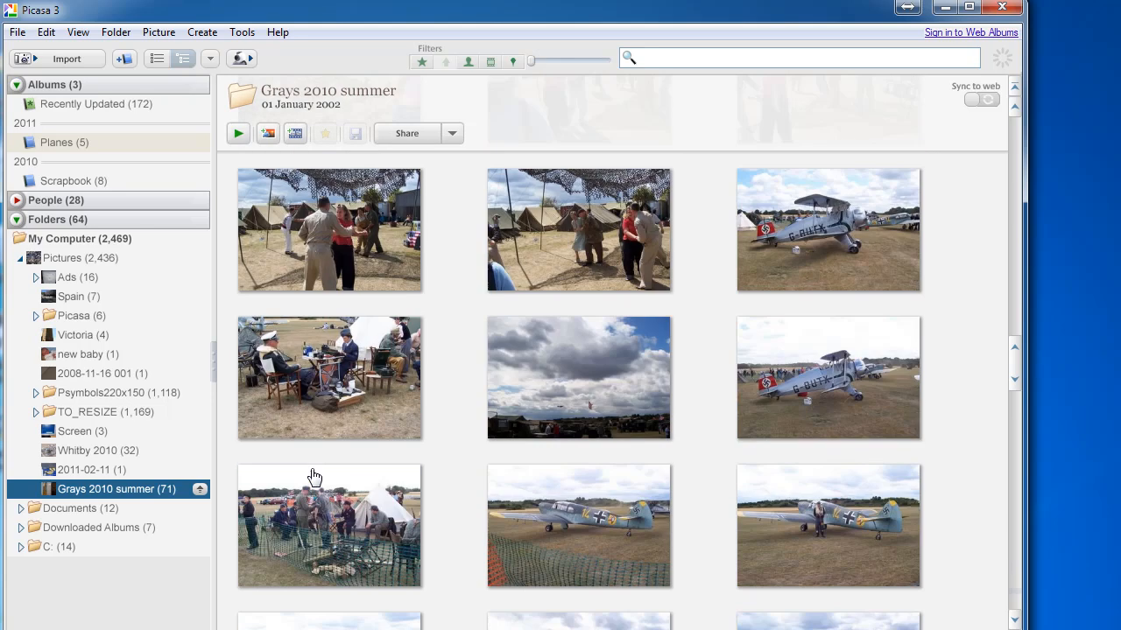
scroll(down, 3)
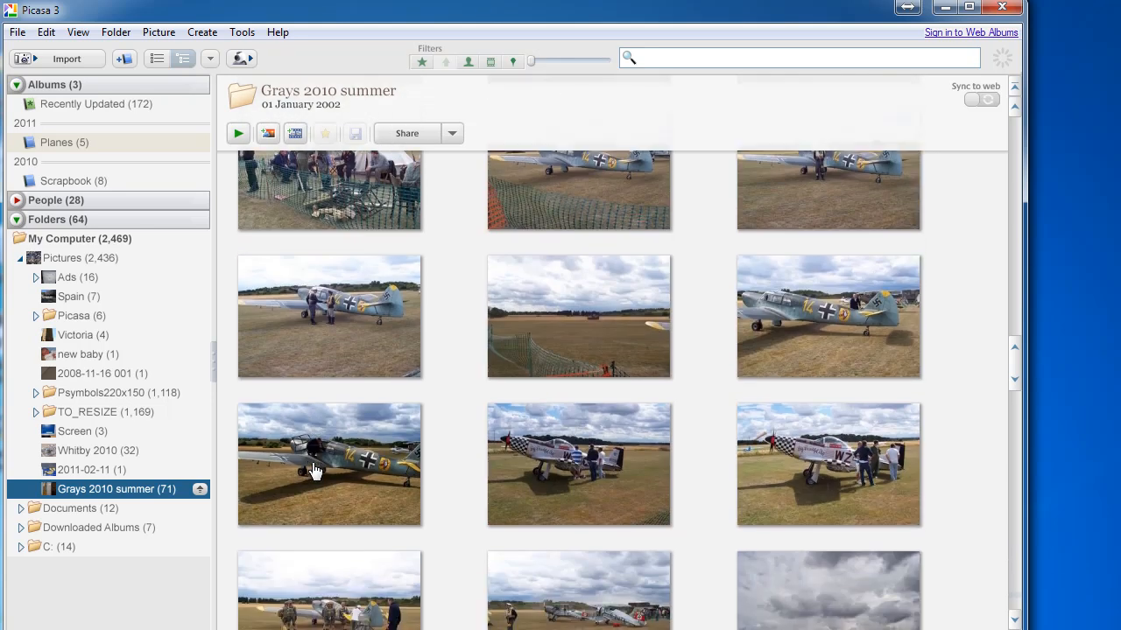
scroll(down, 3)
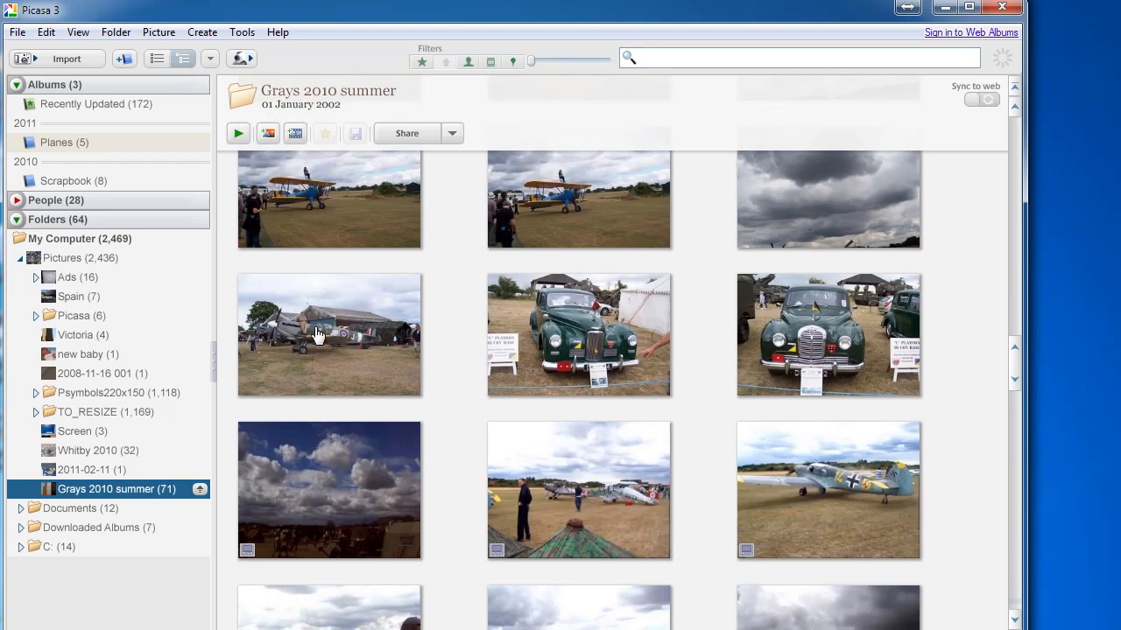
mouse_move(316, 332)
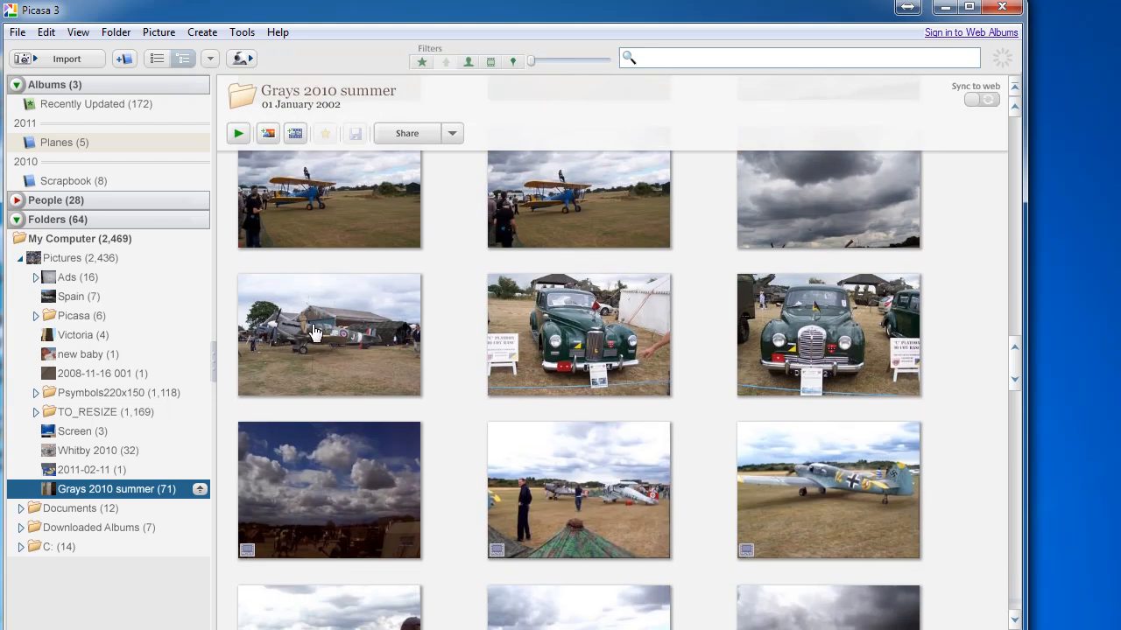
mouse_move(61, 156)
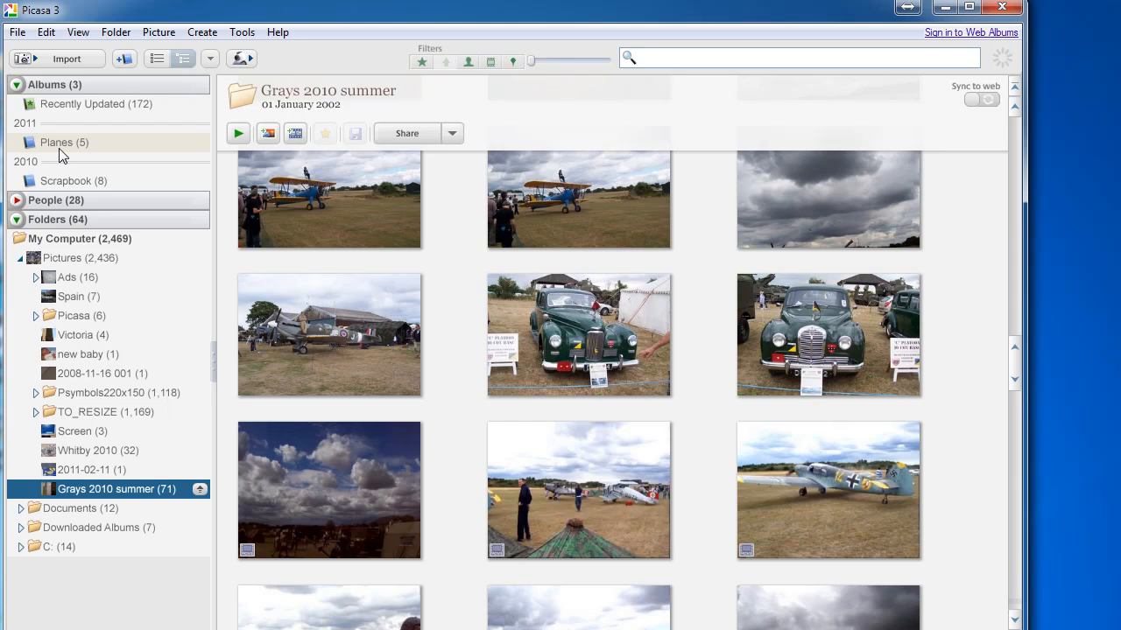
mouse_move(313, 342)
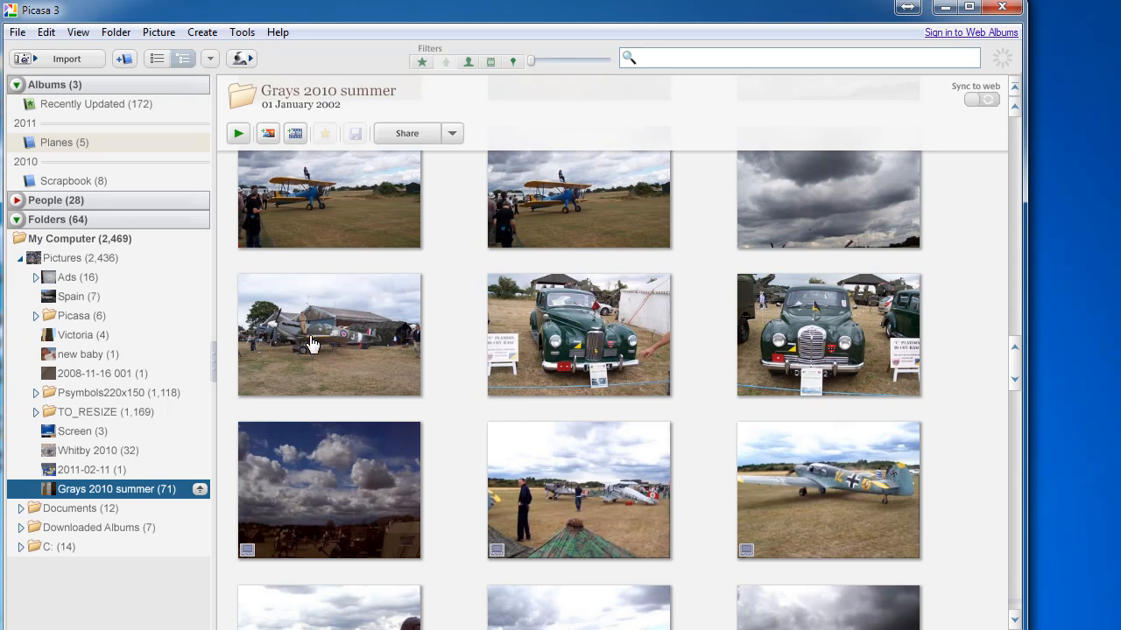
Add the plane-by-hangar photo to Scrapbook, check it there, then show the Planes album
right_click(329, 335)
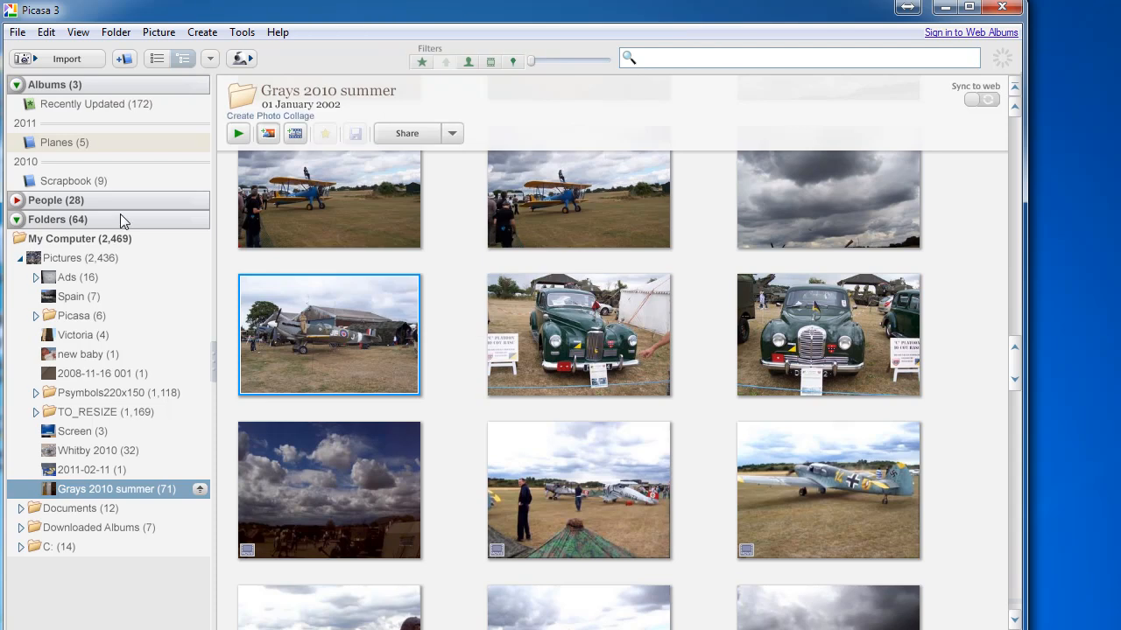
click(74, 180)
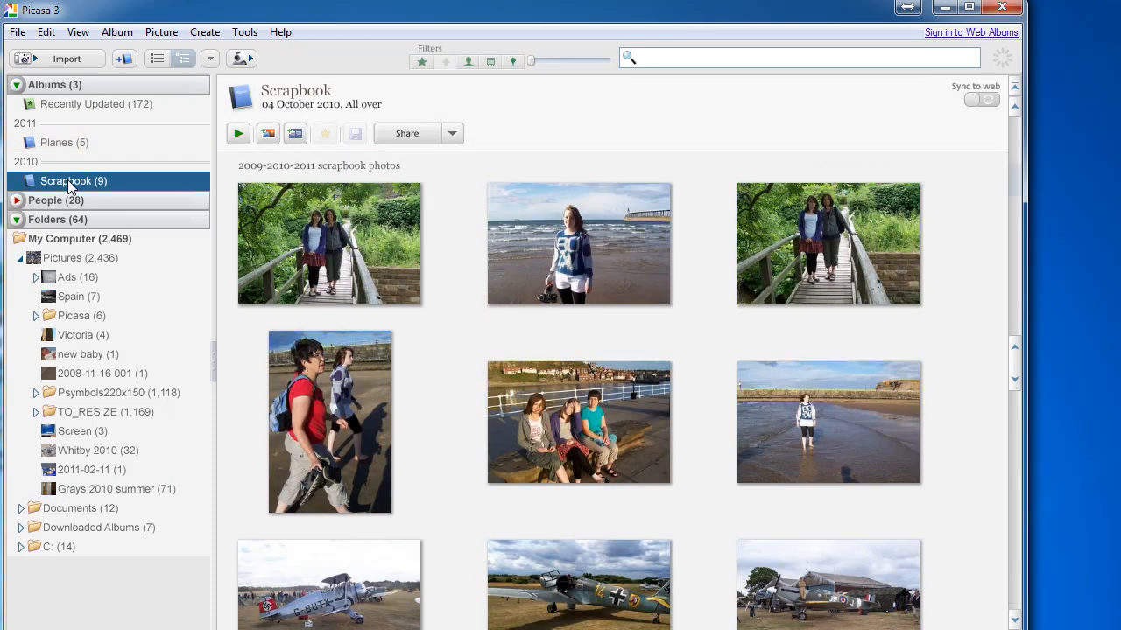
scroll(down, 3)
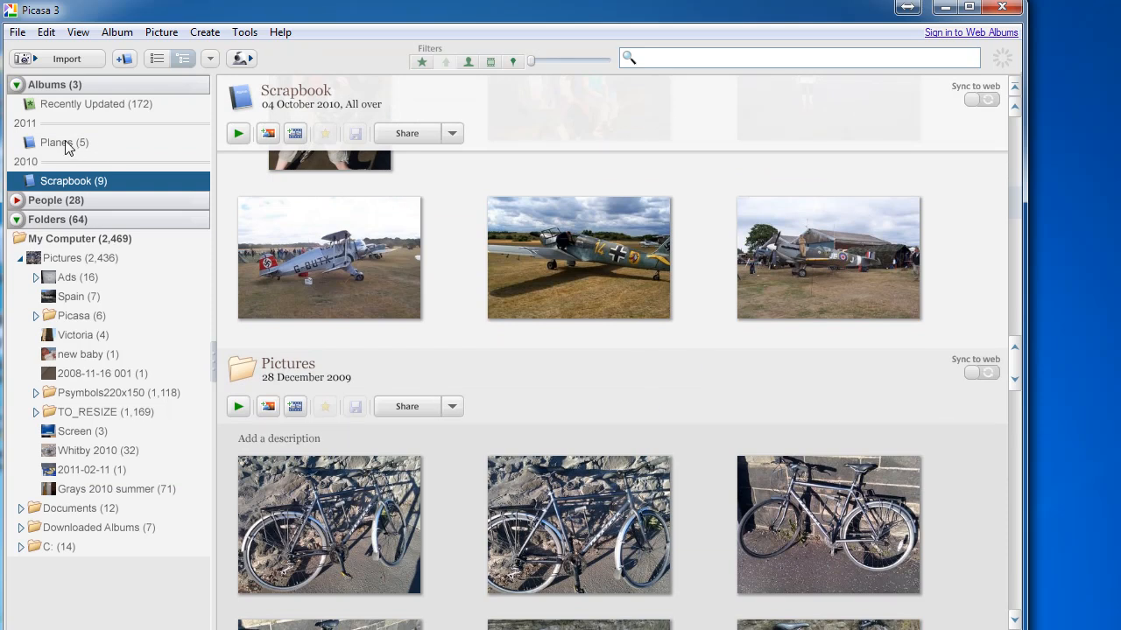
click(63, 142)
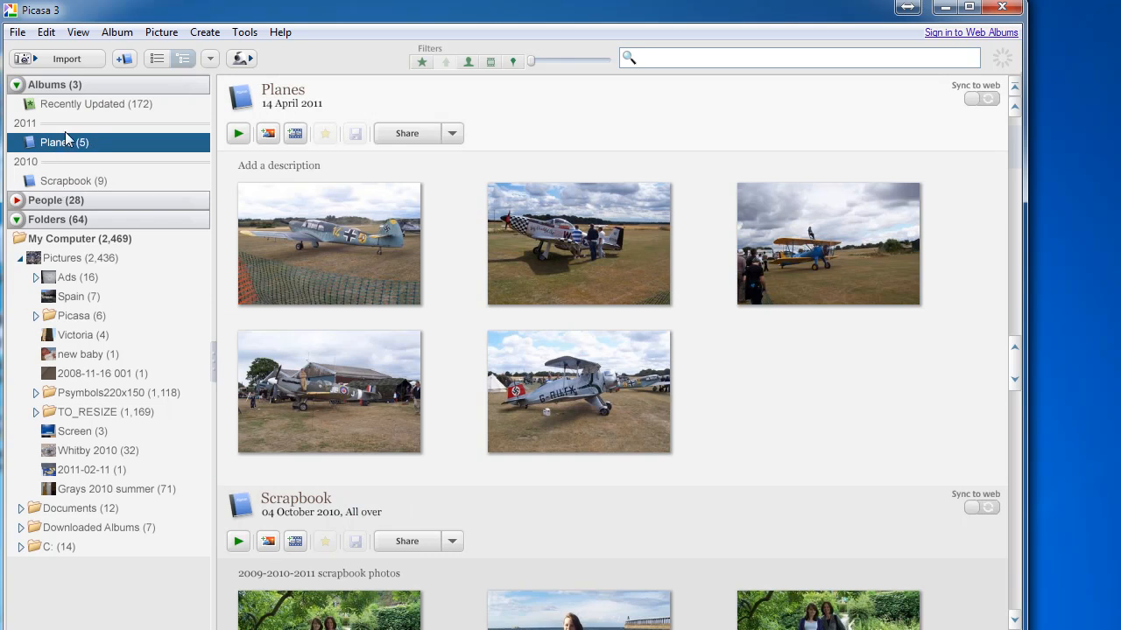
mouse_move(67, 497)
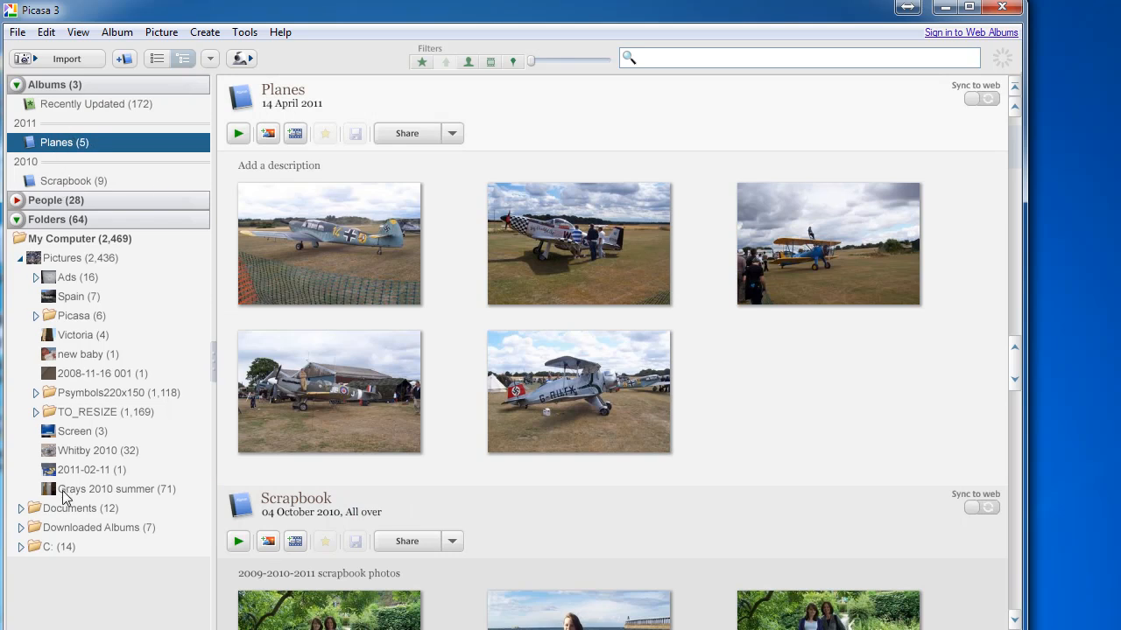
click(115, 489)
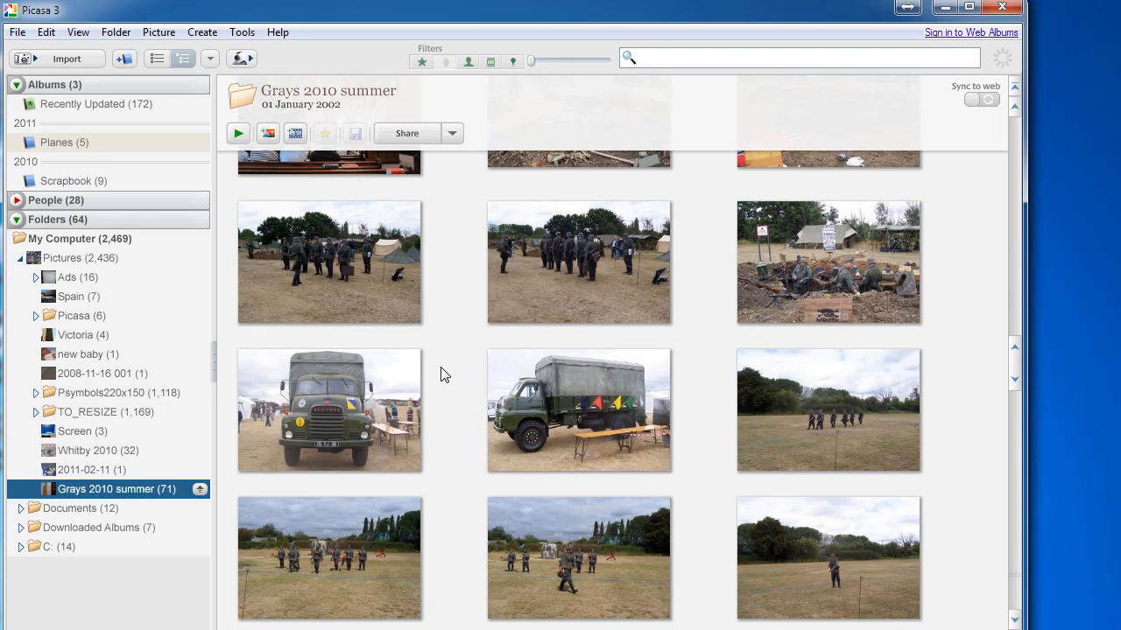
scroll(down, 3)
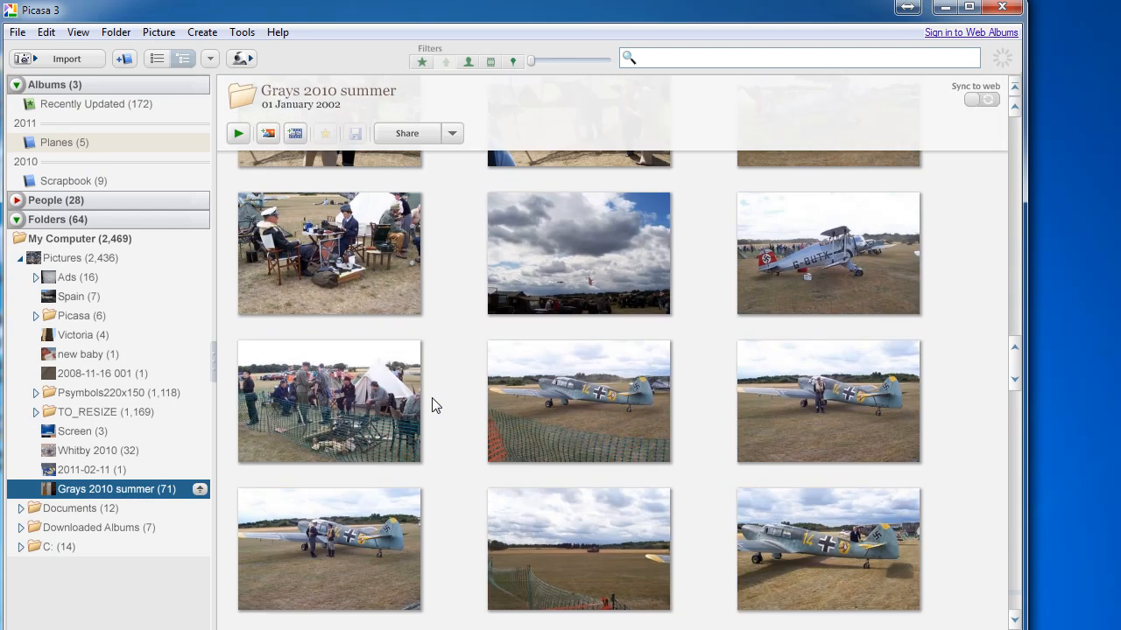
scroll(down, 3)
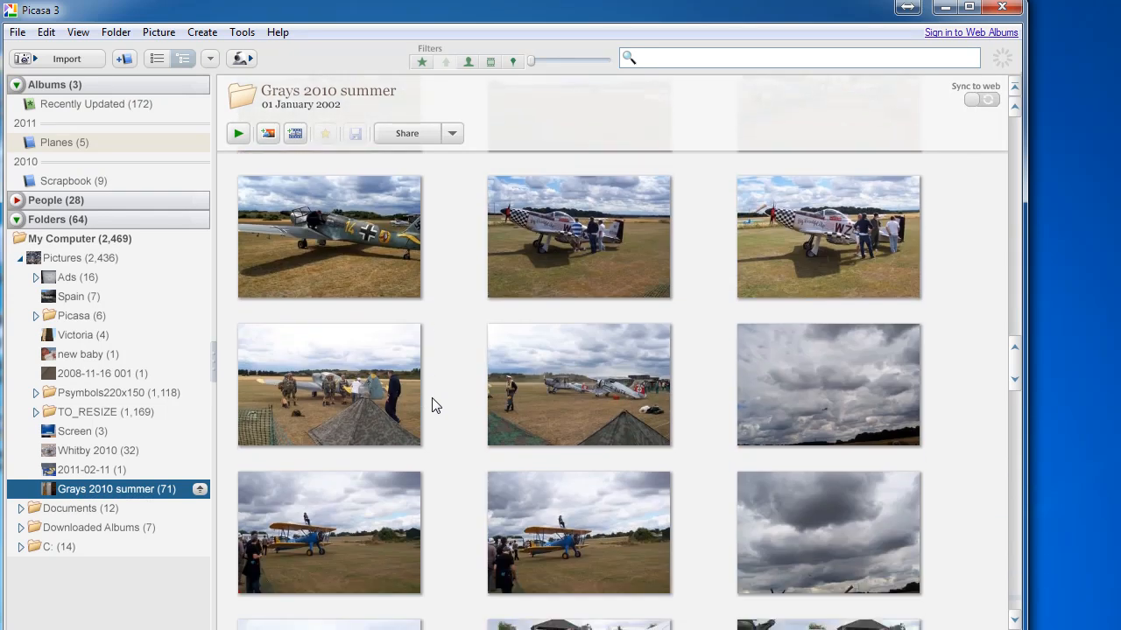
scroll(down, 3)
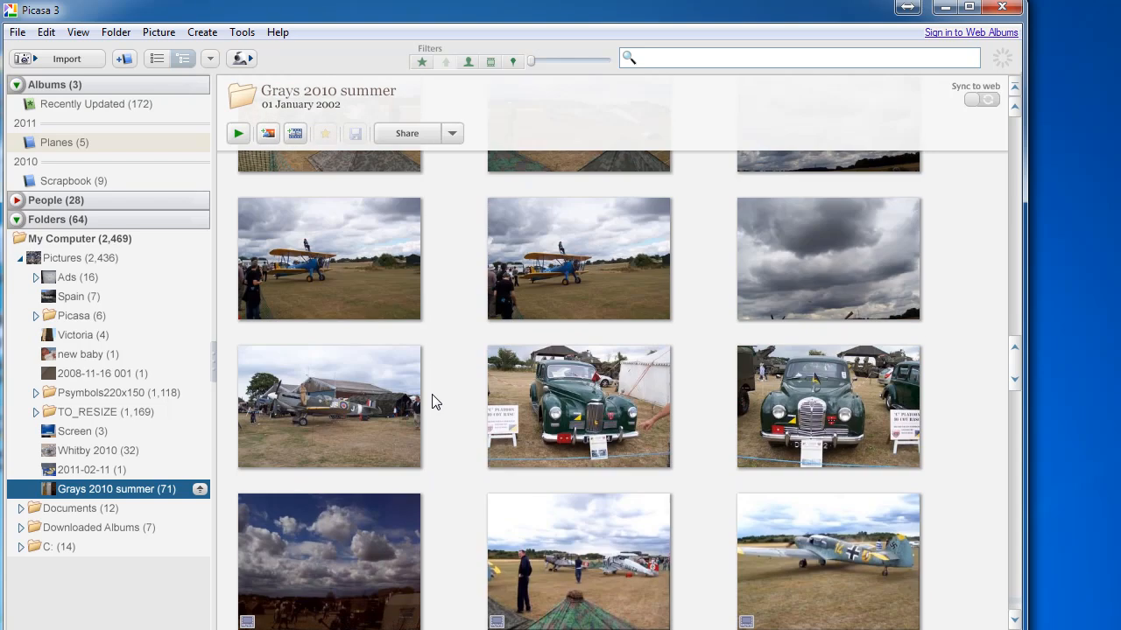
scroll(down, 3)
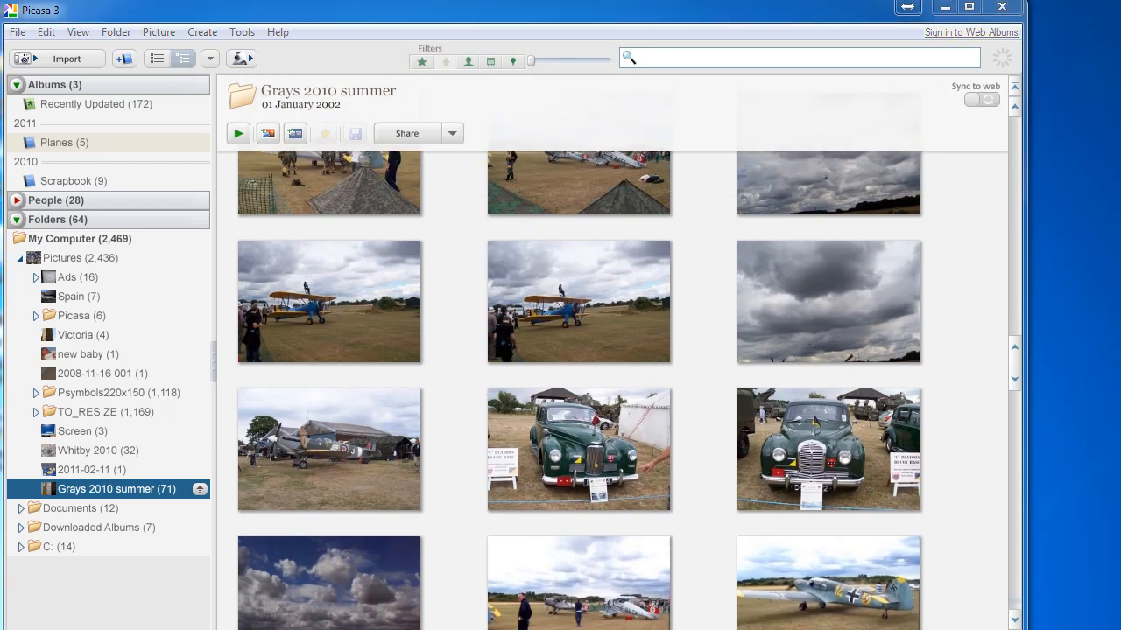
click(56, 141)
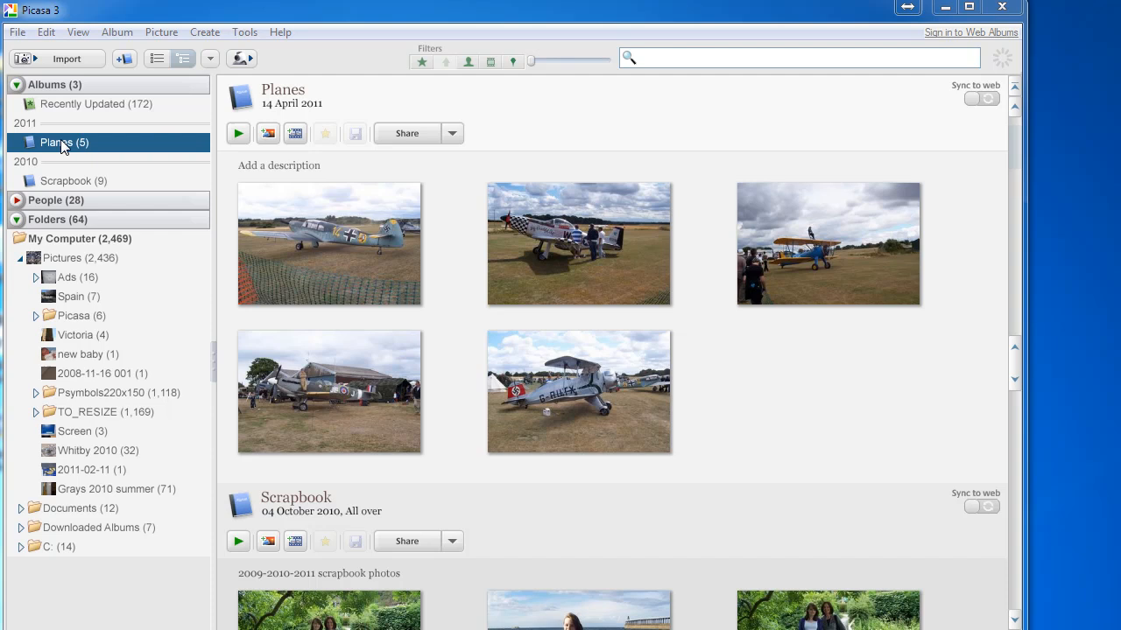
mouse_move(238, 133)
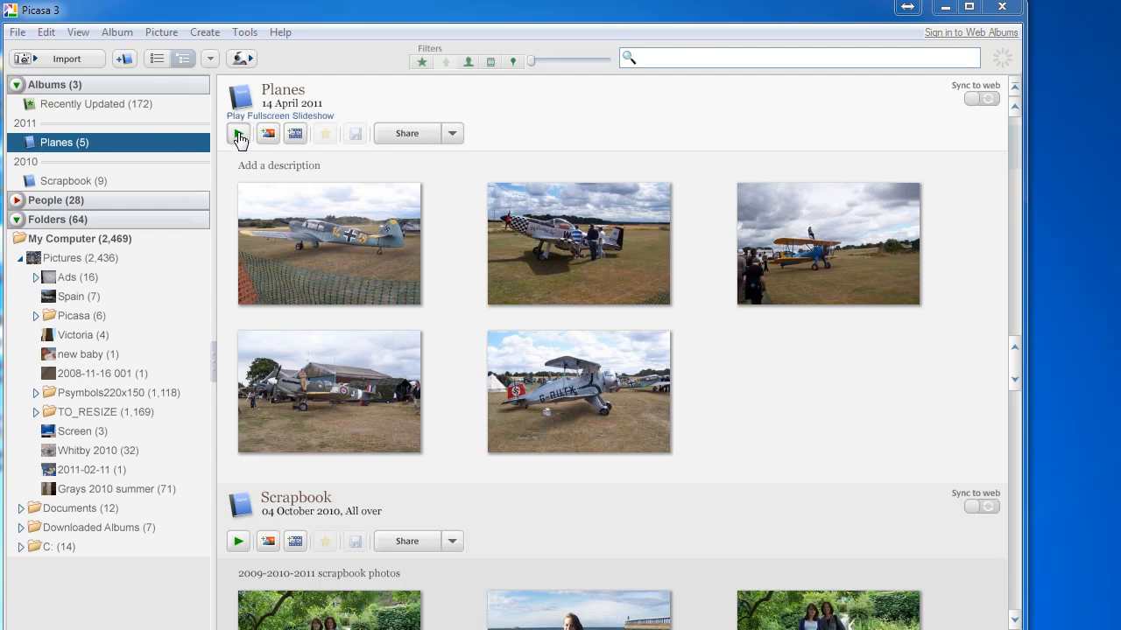
double_click(578, 244)
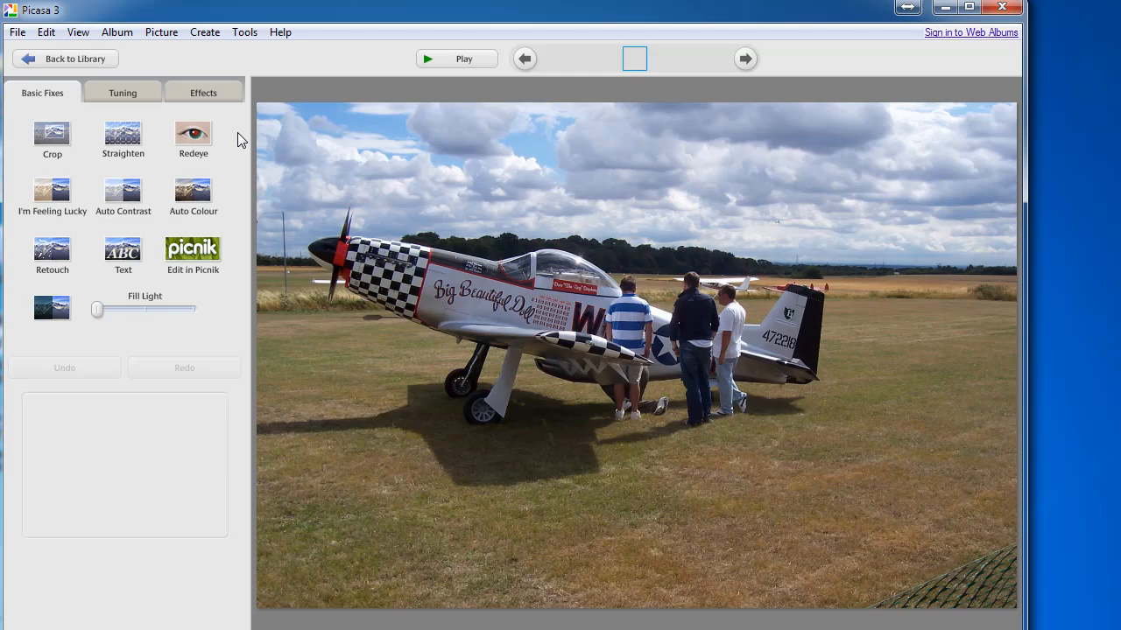
click(63, 59)
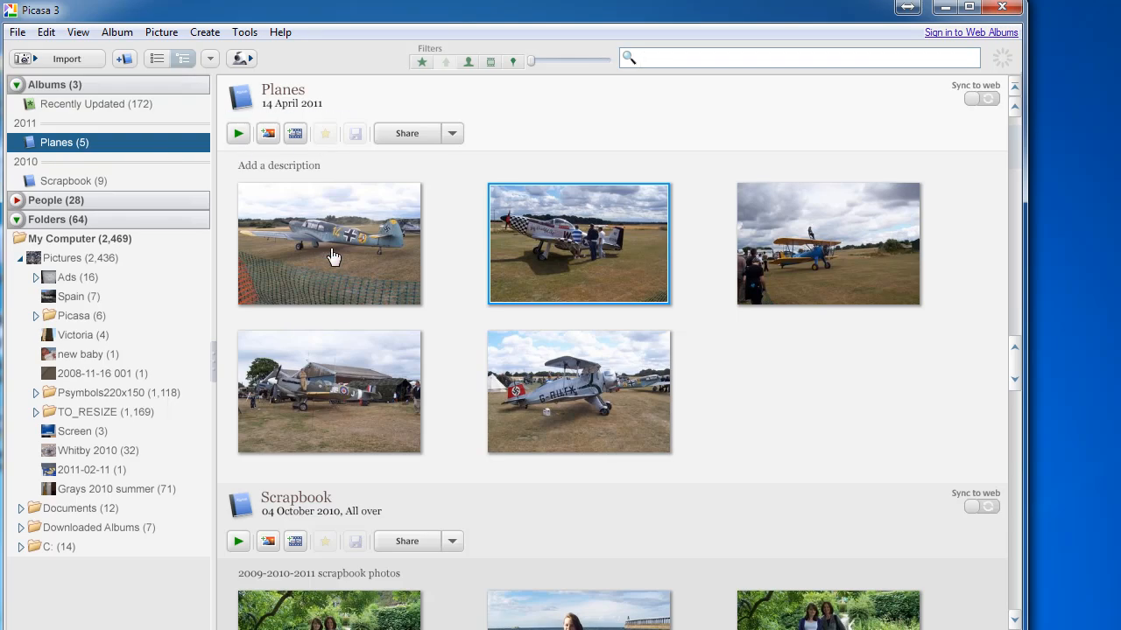
mouse_move(305, 231)
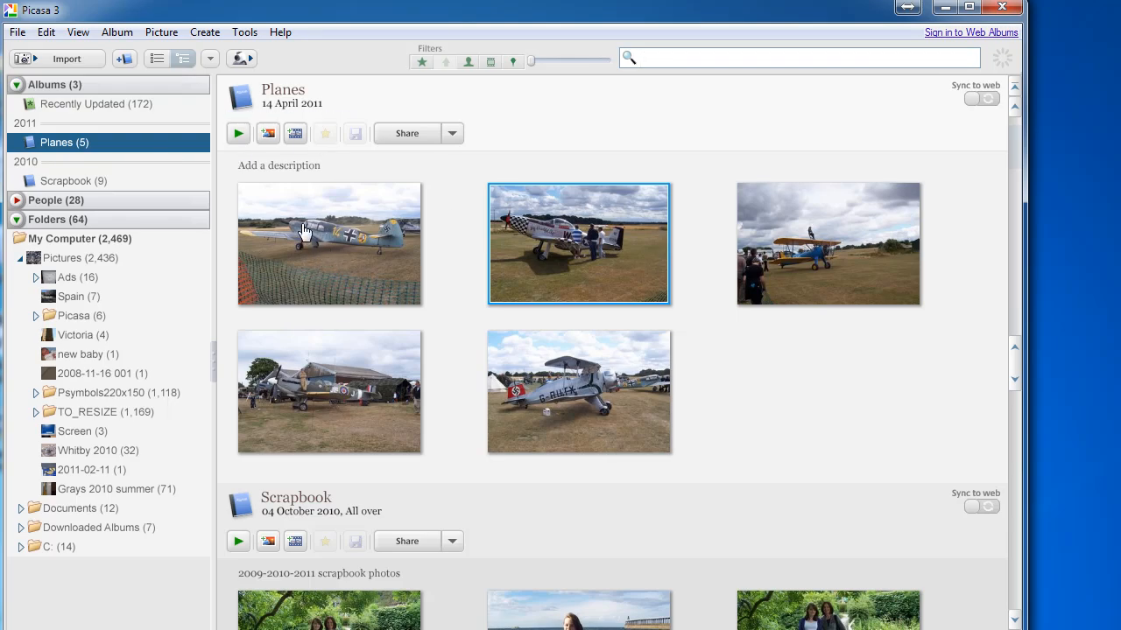
mouse_move(580, 334)
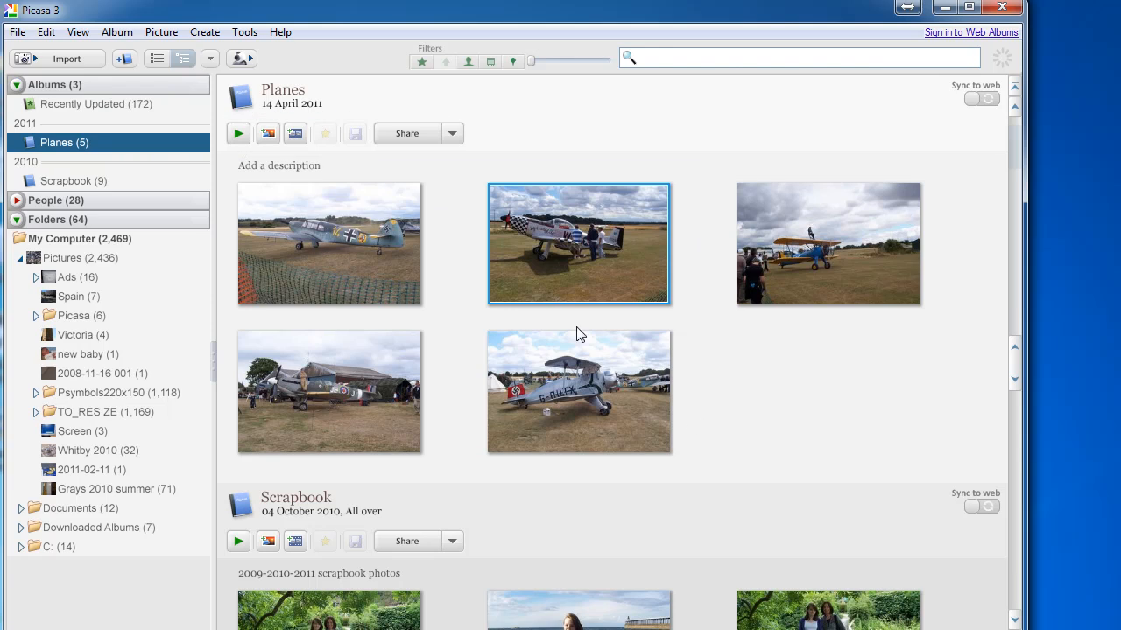
mouse_move(664, 78)
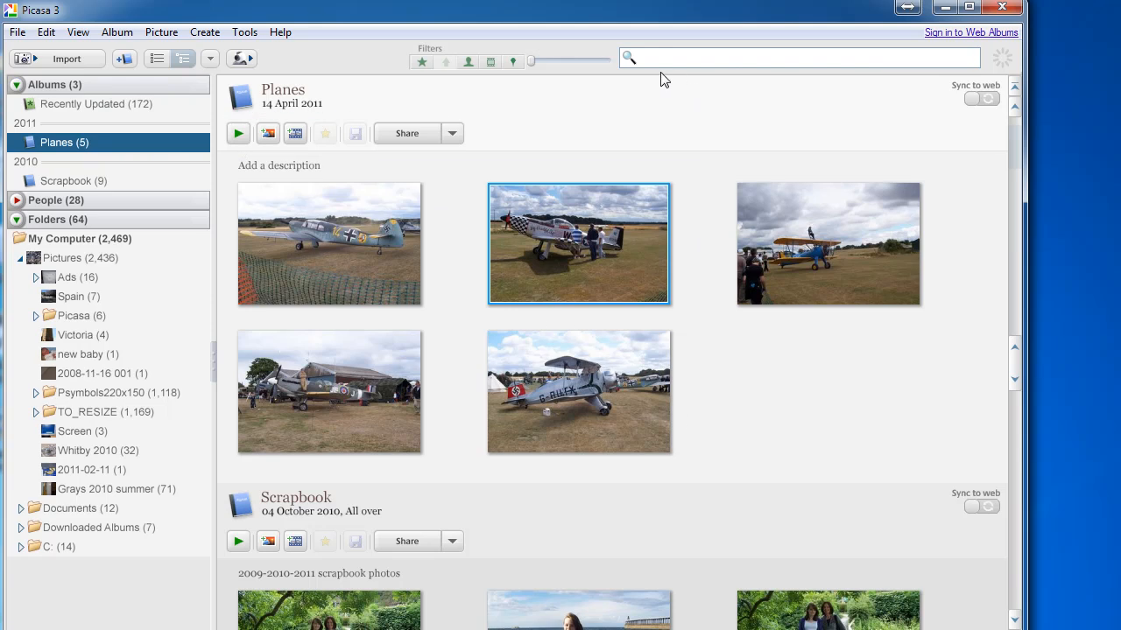
mouse_move(238, 133)
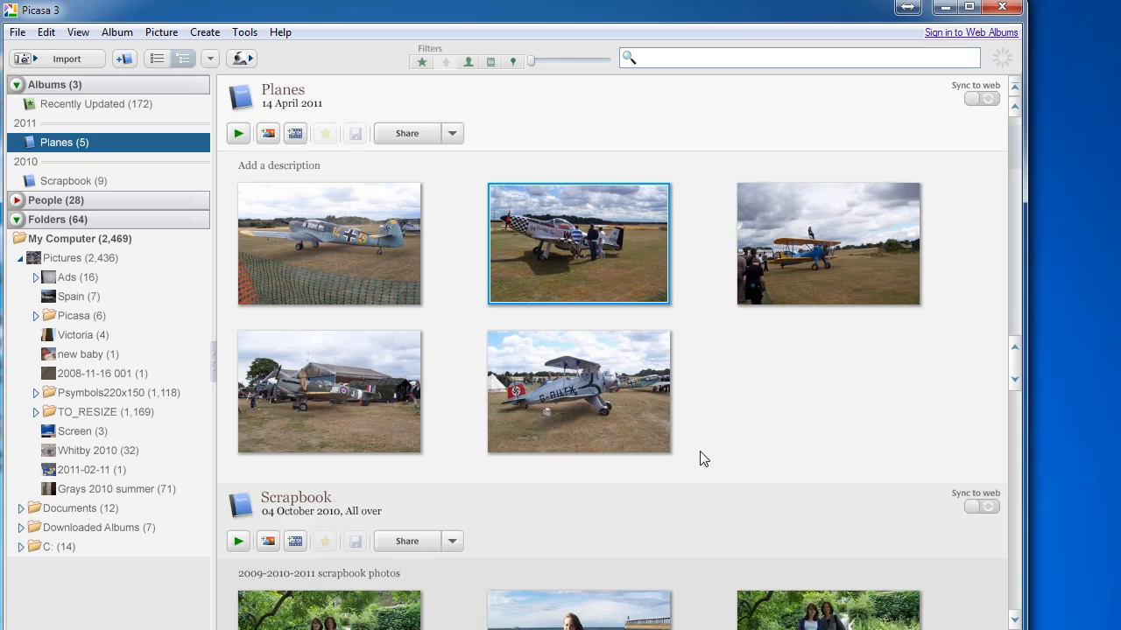
mouse_move(648, 217)
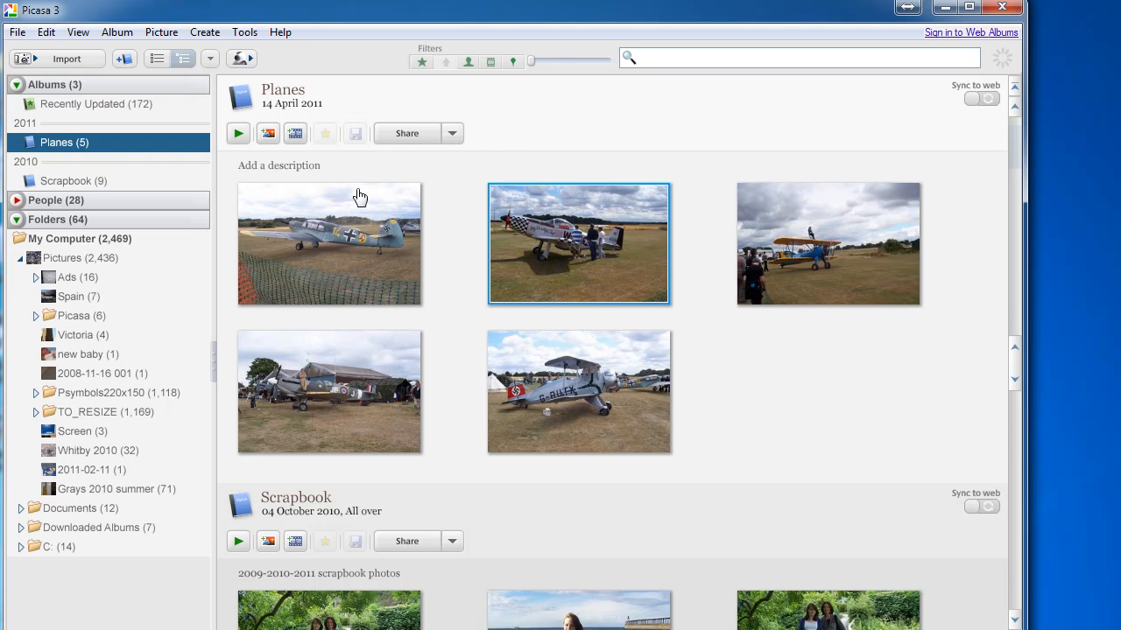
mouse_move(238, 506)
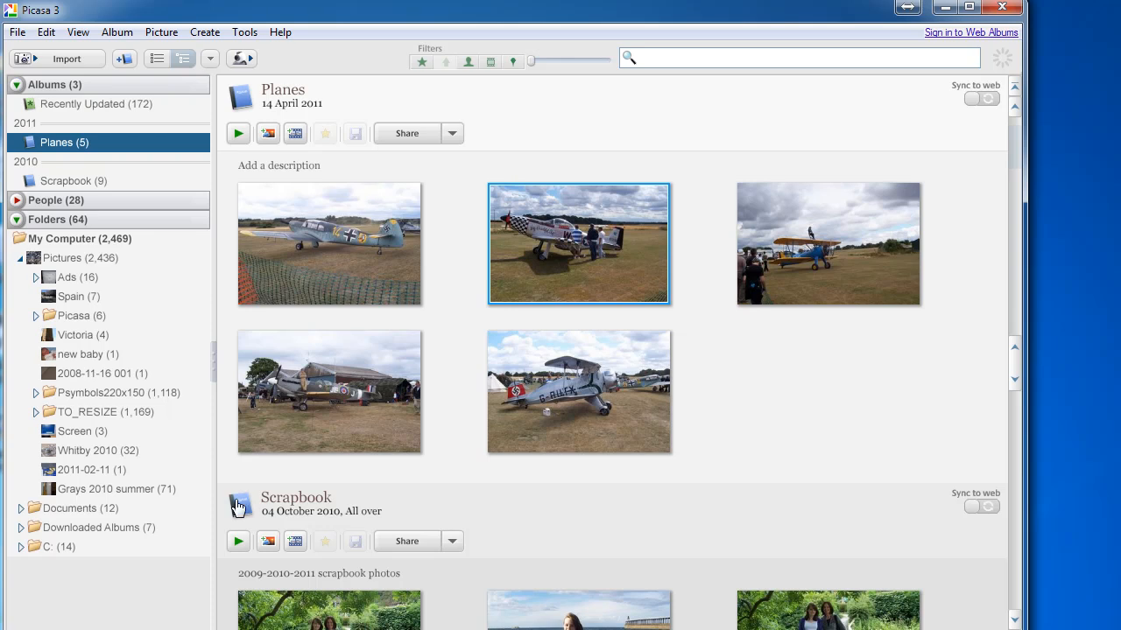
mouse_move(238, 508)
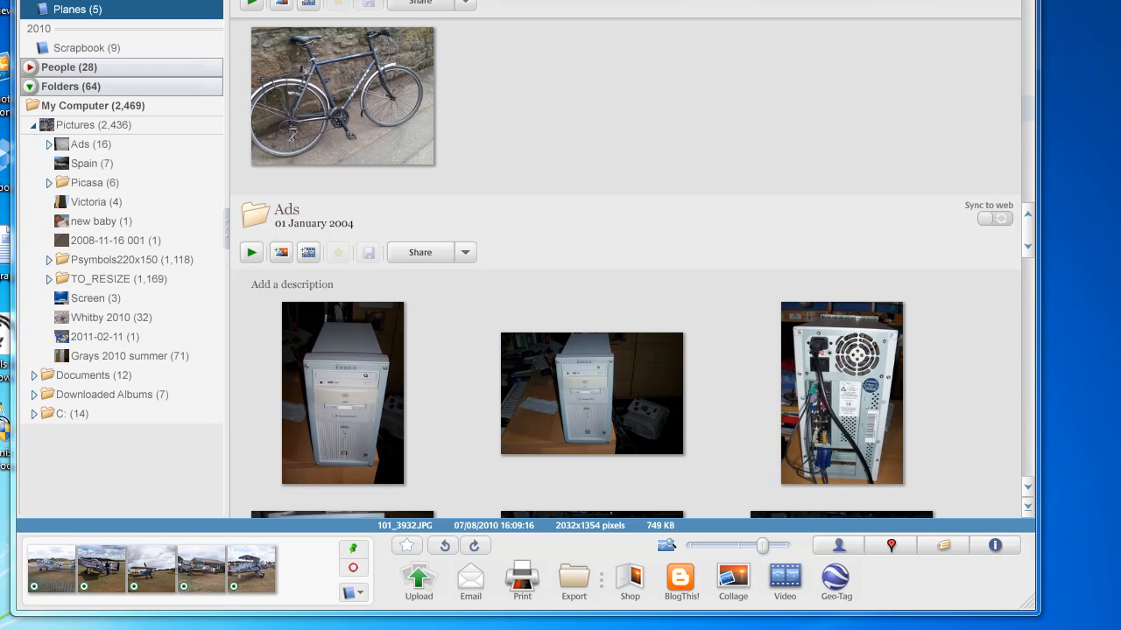
mouse_move(91, 528)
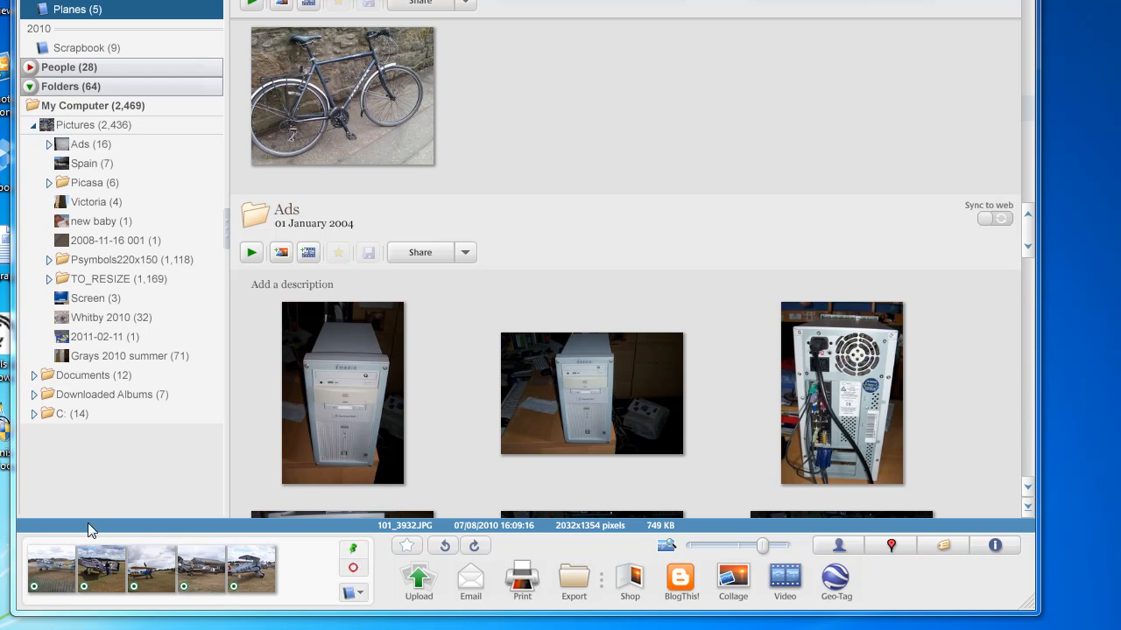
mouse_move(364, 574)
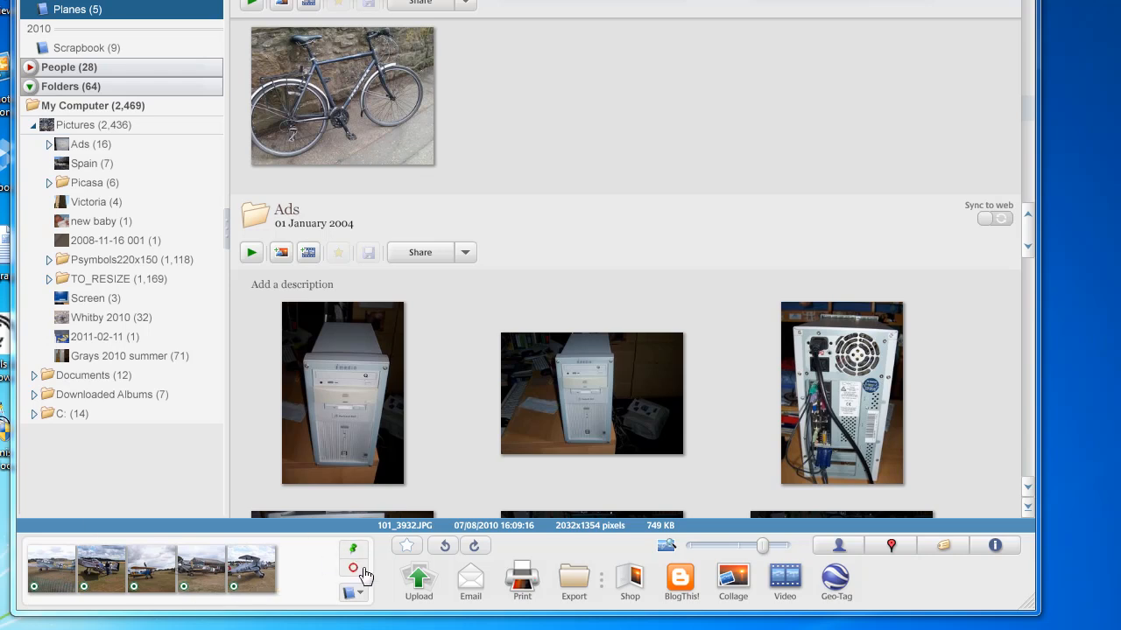
mouse_move(353, 569)
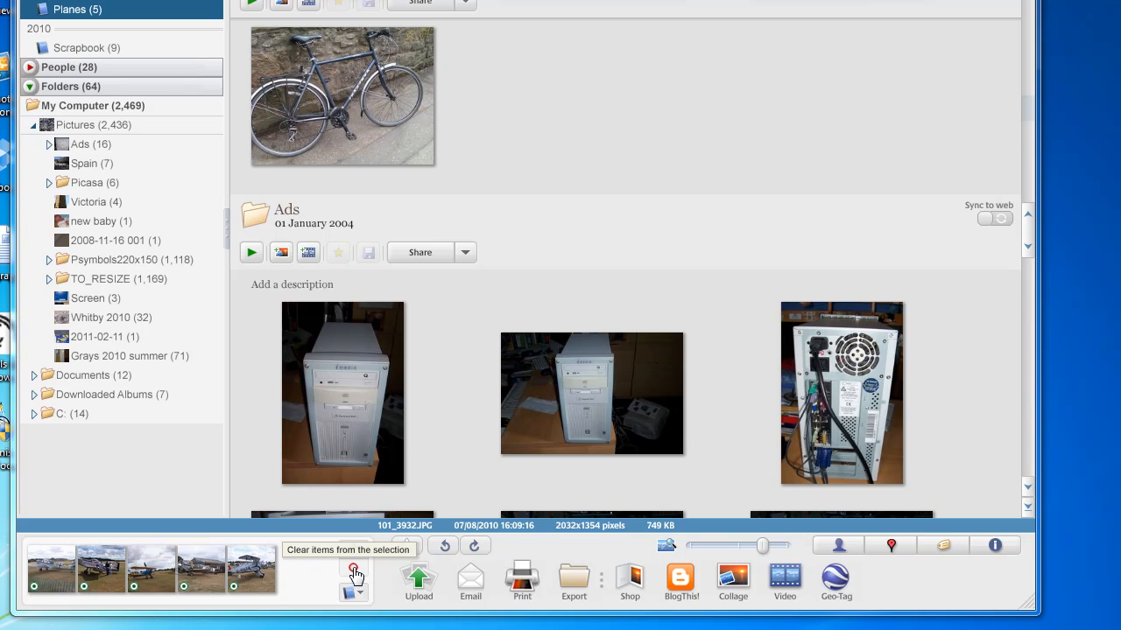
Clear all five plane photos from the selection tray and confirm
click(354, 571)
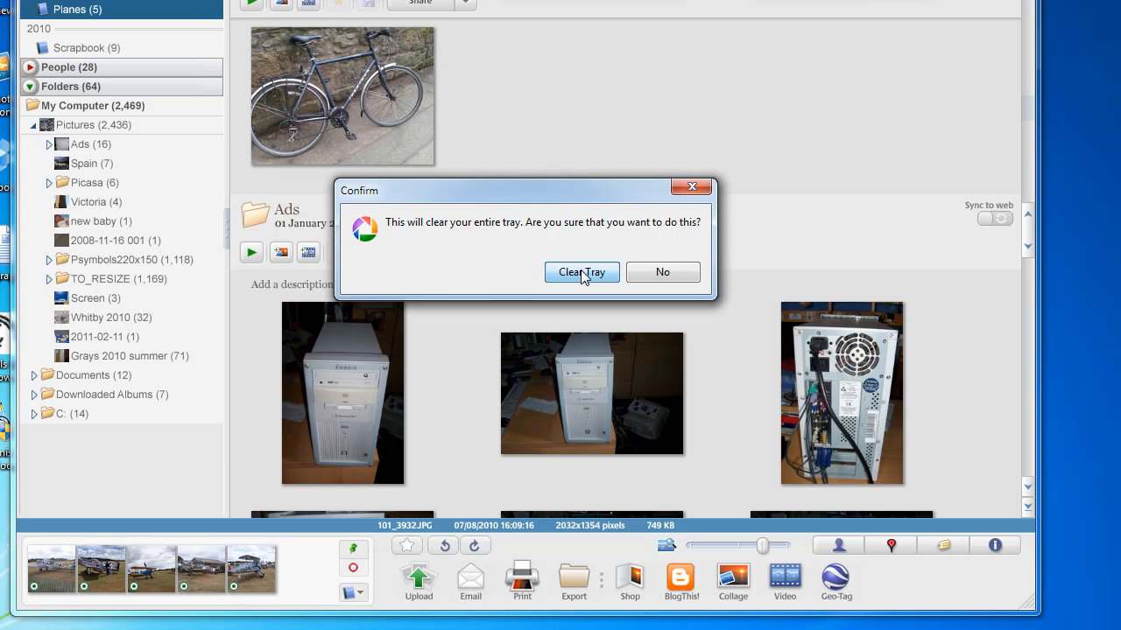
click(581, 271)
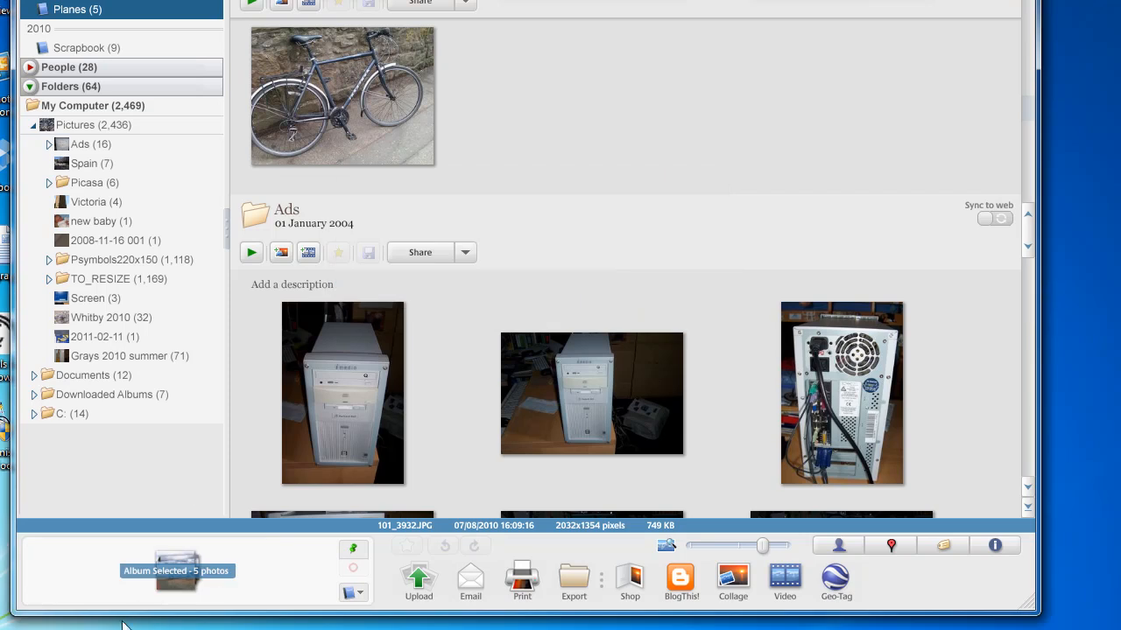